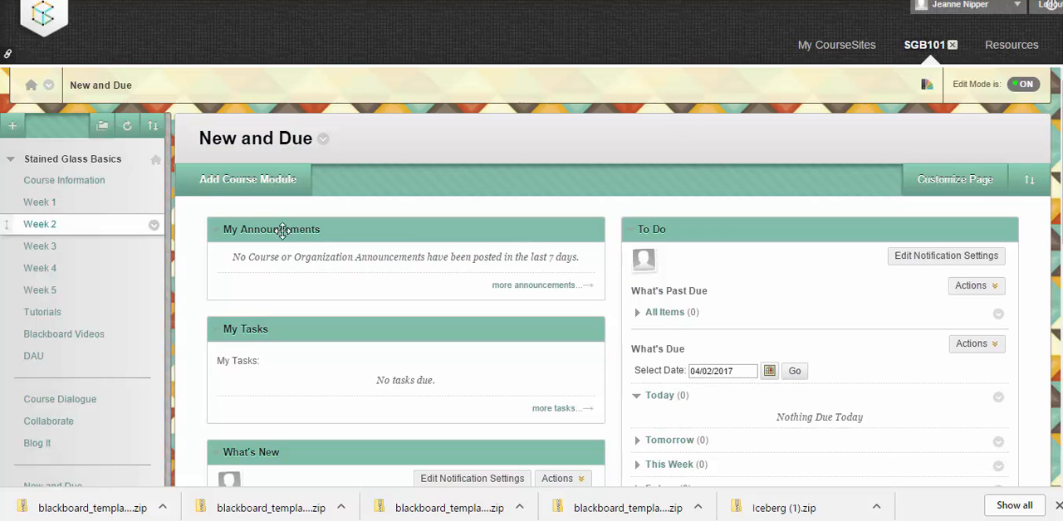
Start a zip package upload in the SGB101 content collection
{"action": "scroll", "scroll_direction": "down", "scroll_amount": 3}
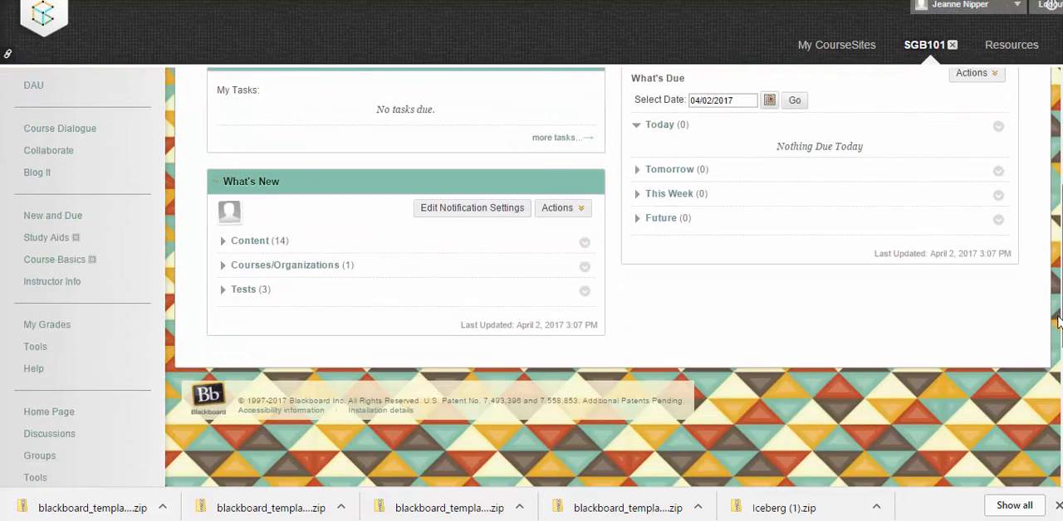
{"action": "scroll", "scroll_direction": "down", "scroll_amount": 3}
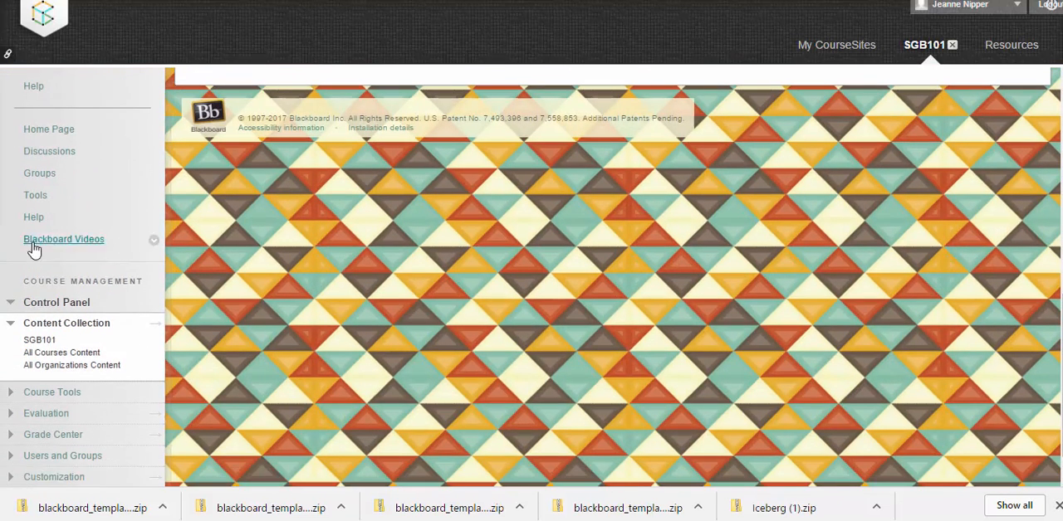
{"action": "mouse_move", "coordinate": [70, 322]}
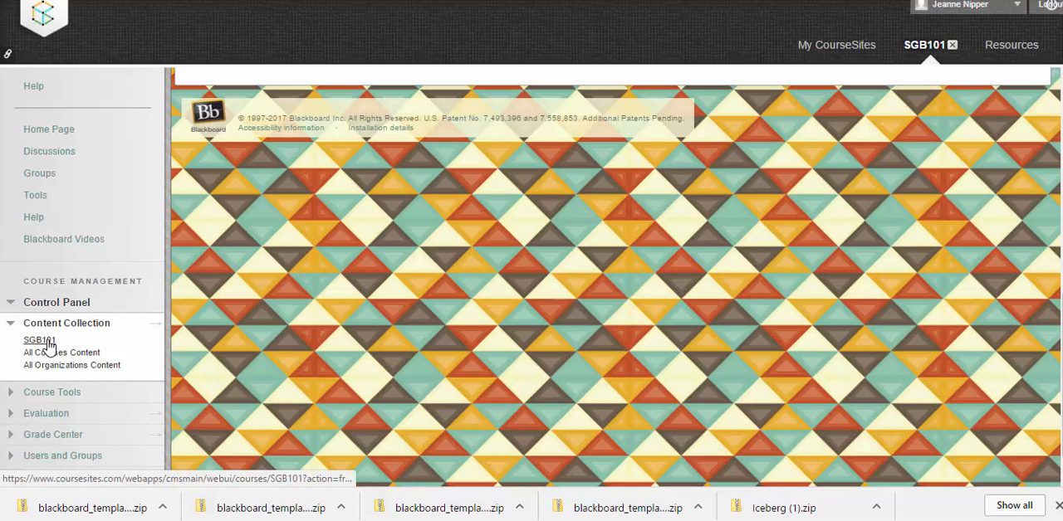
{"action": "left_click", "coordinate": [40, 339]}
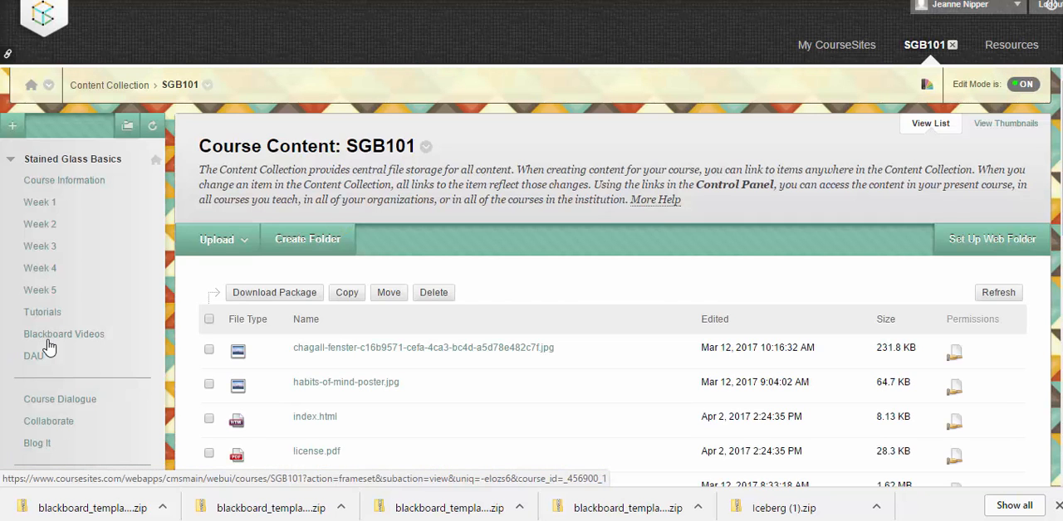
{"action": "left_click", "coordinate": [216, 239]}
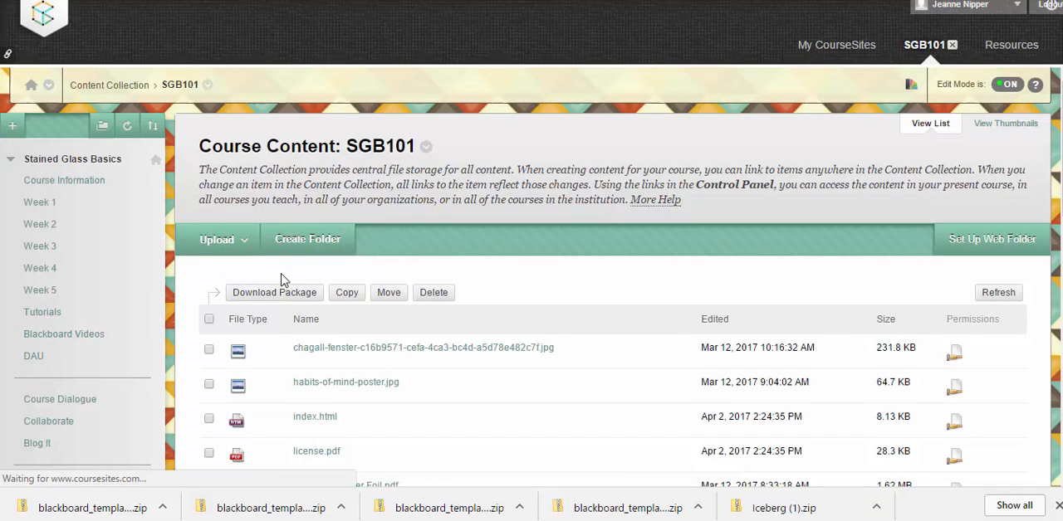
{"action": "left_click", "coordinate": [215, 240]}
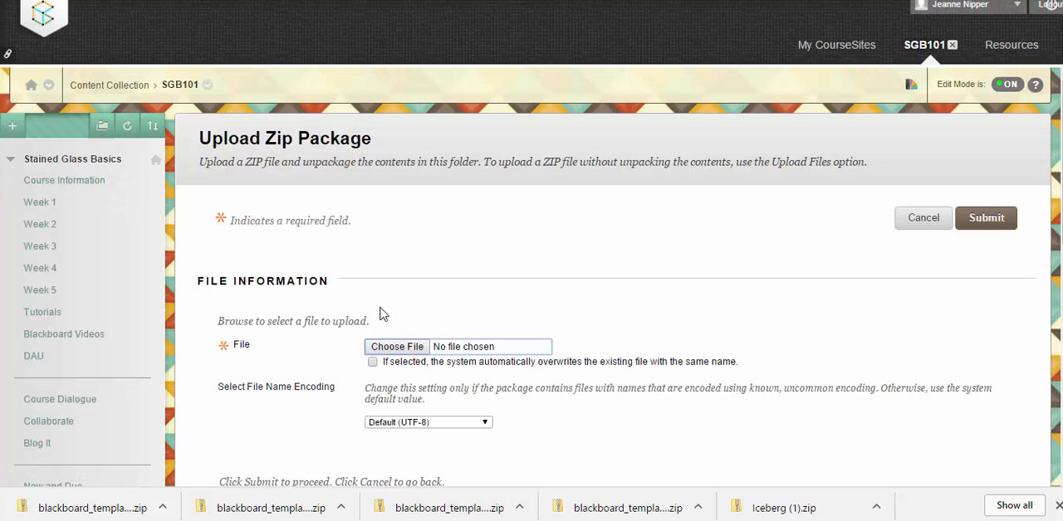
Choose iceberg.zip from the computer and submit it for unpacking
{"action": "left_click", "coordinate": [395, 345]}
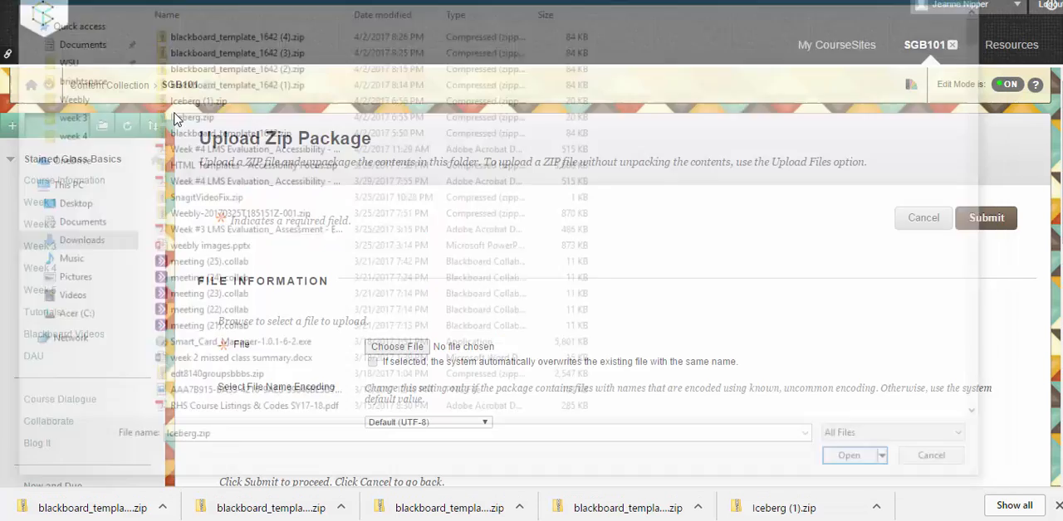
{"action": "left_click", "coordinate": [848, 455]}
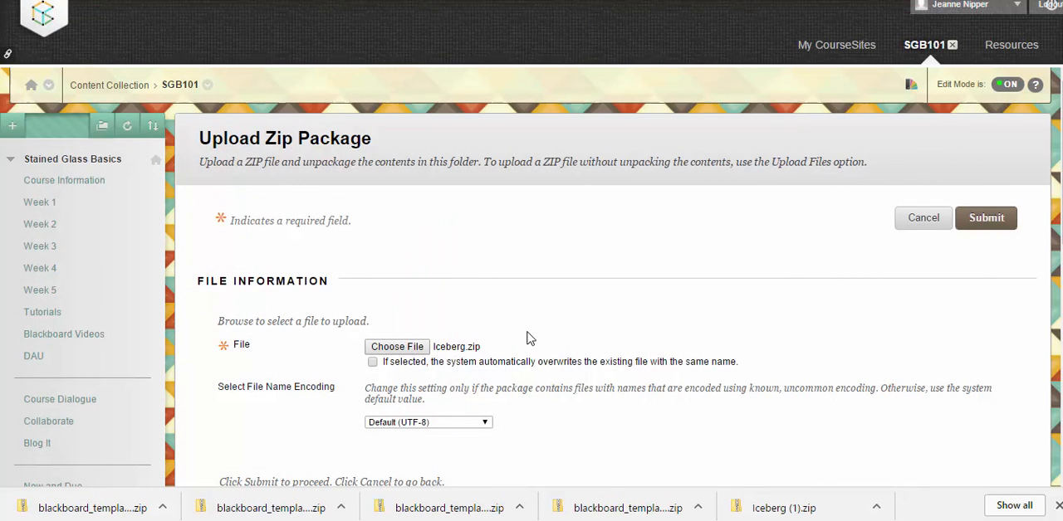
{"action": "scroll", "scroll_direction": "down", "scroll_amount": 3}
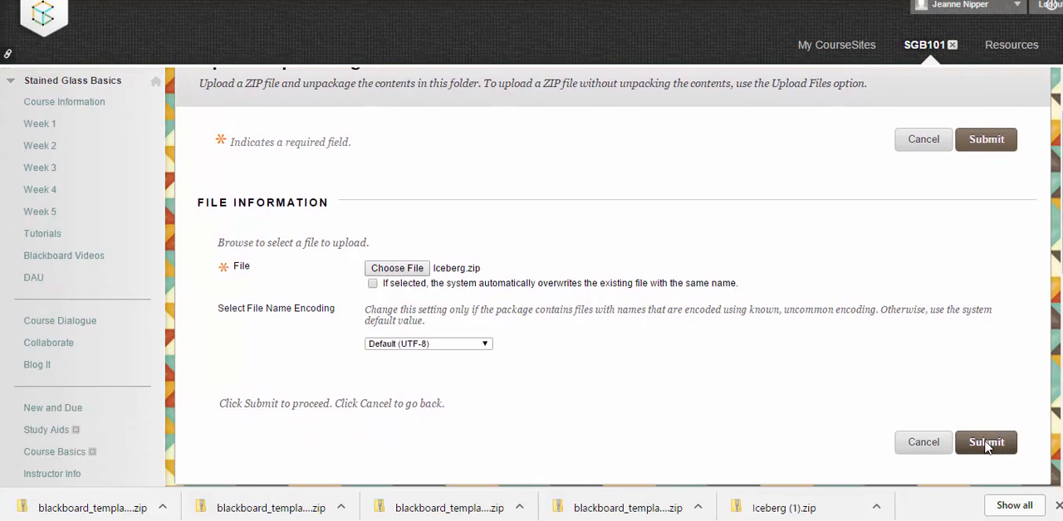
{"action": "left_click", "coordinate": [986, 442]}
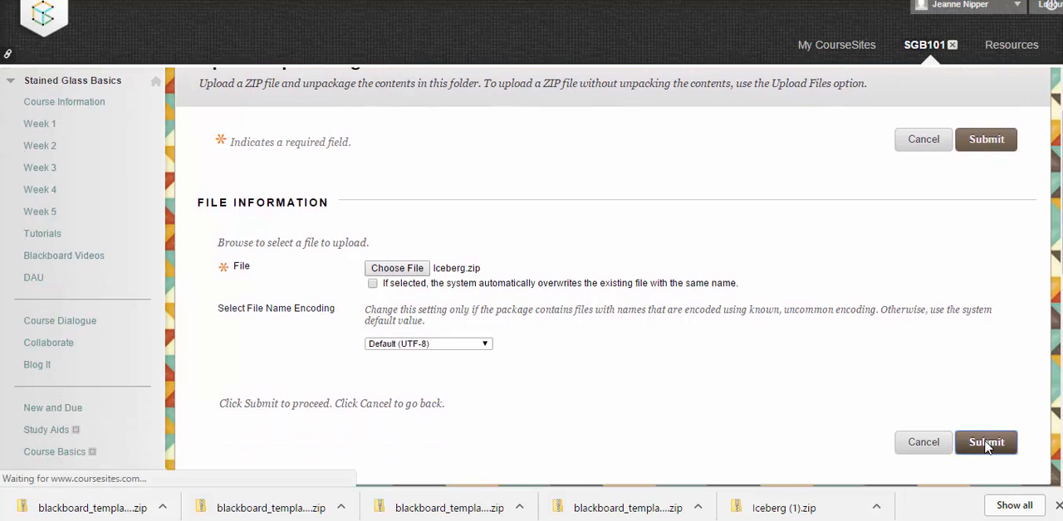
Inside the unpacked iceberg folder, choose Copy on Template Styles.html
{"action": "left_click", "coordinate": [986, 441]}
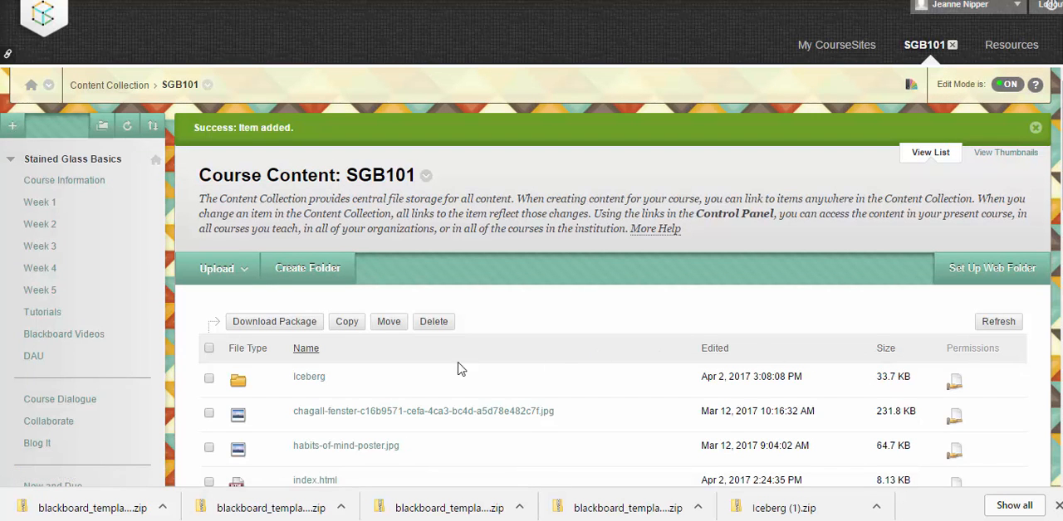
{"action": "mouse_move", "coordinate": [309, 377]}
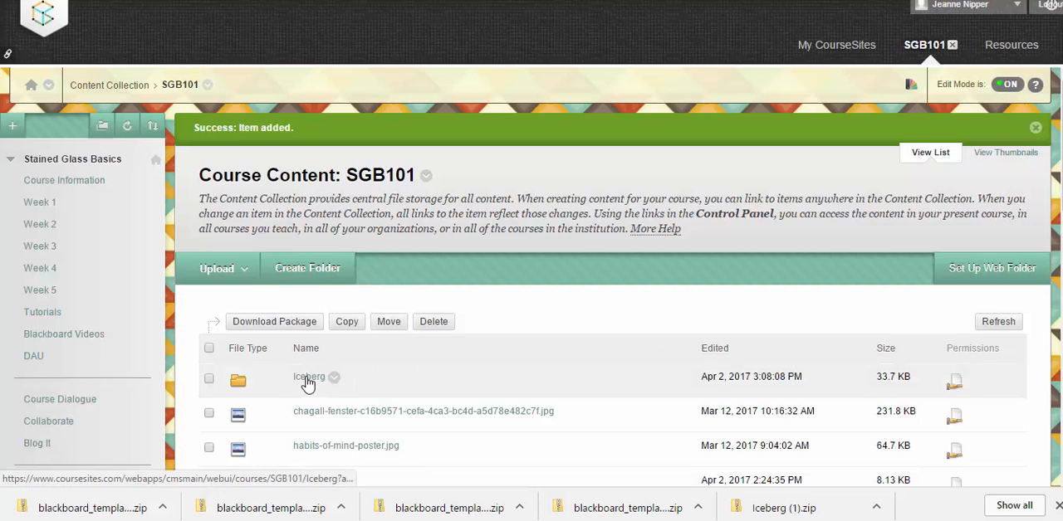
{"action": "left_click", "coordinate": [309, 377]}
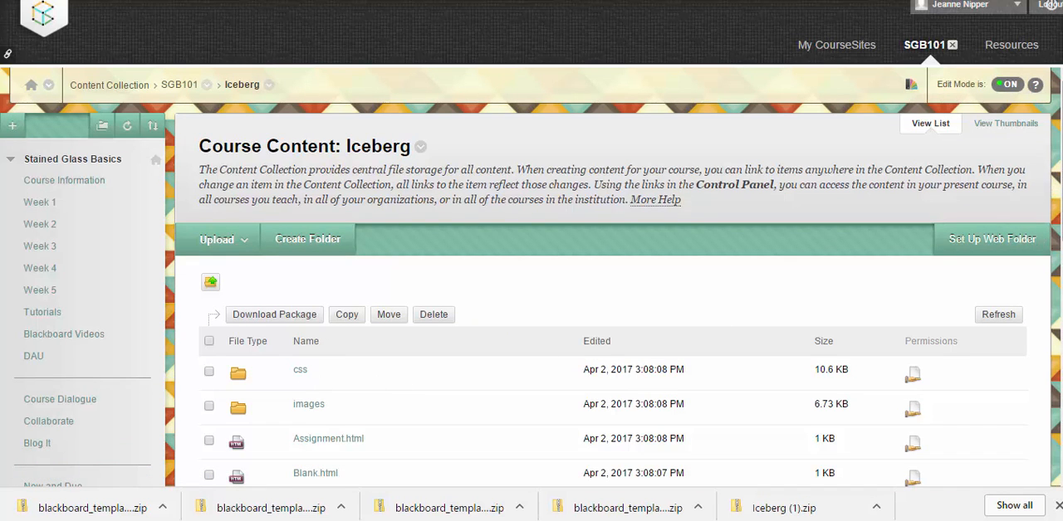
{"action": "scroll", "scroll_direction": "down", "scroll_amount": 3}
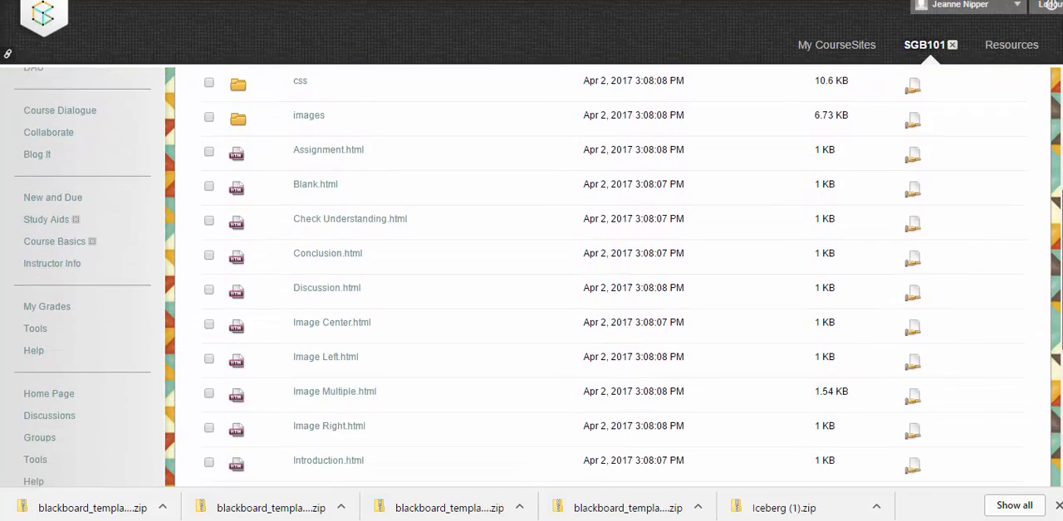
{"action": "scroll", "scroll_direction": "down", "scroll_amount": 3}
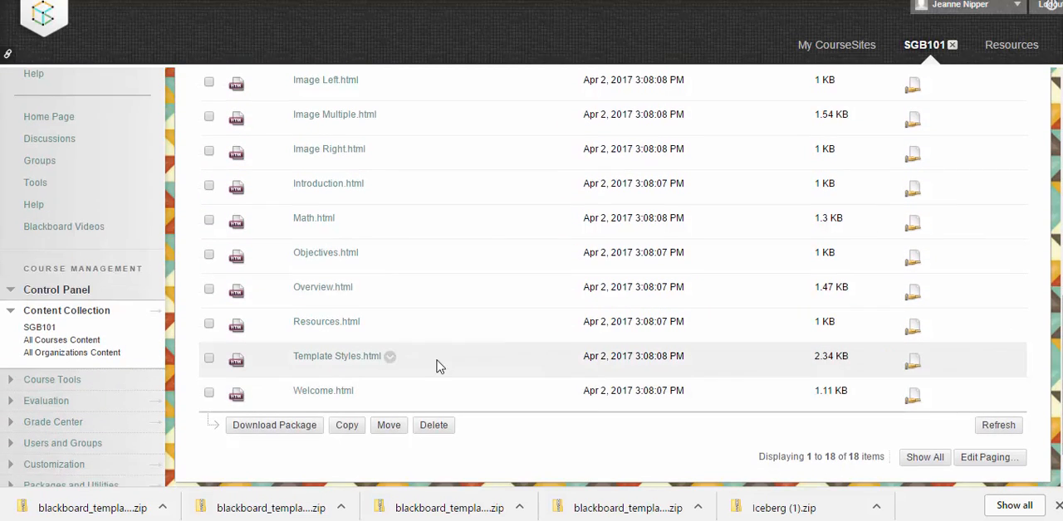
{"action": "mouse_move", "coordinate": [388, 362]}
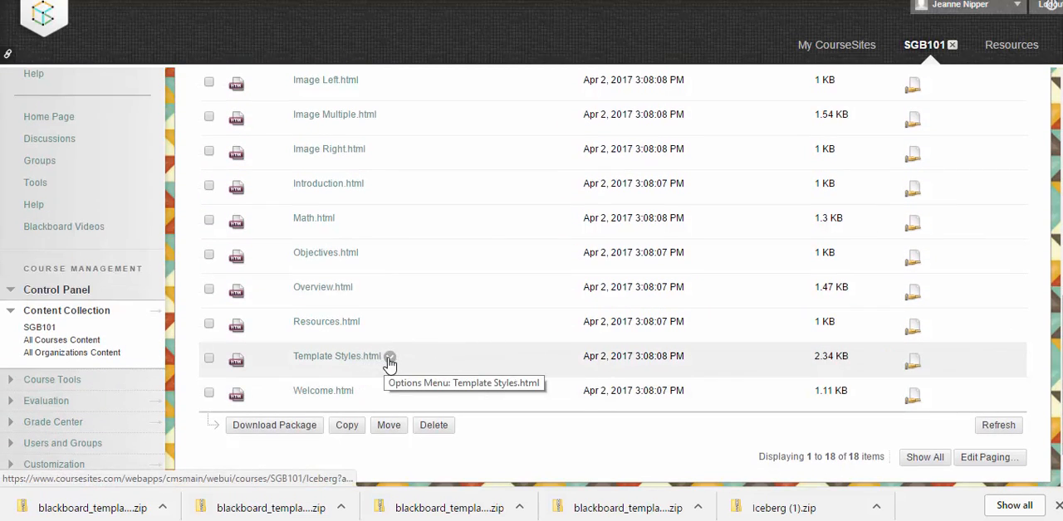
{"action": "left_click", "coordinate": [389, 355]}
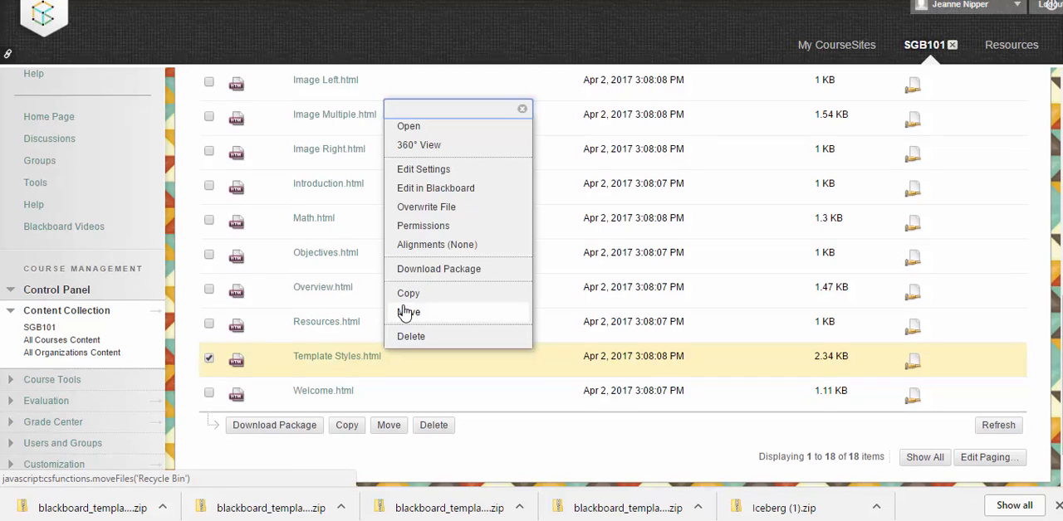
{"action": "left_click", "coordinate": [408, 312]}
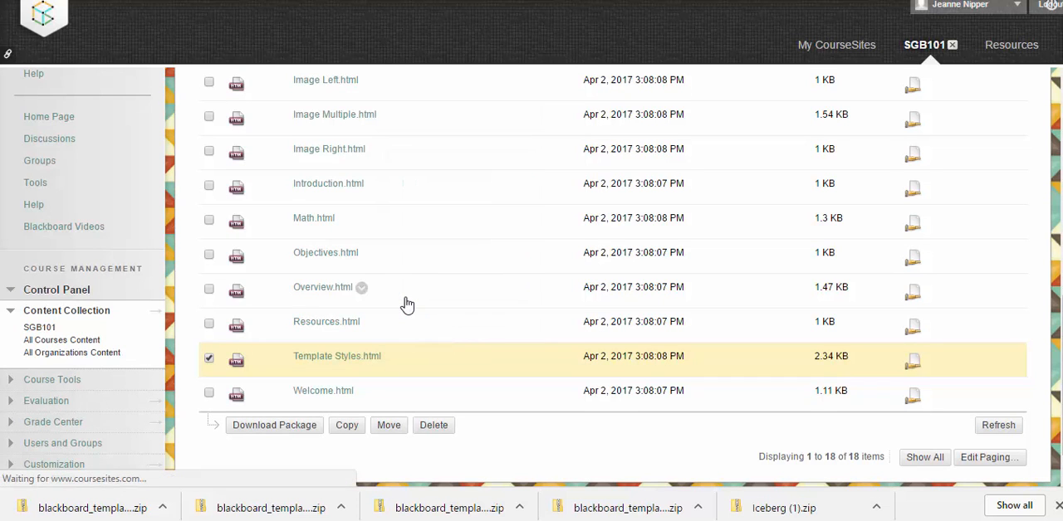
Set the copy destination to /courses/SGB101/Iceberg and submit the copy
{"action": "left_click", "coordinate": [346, 425]}
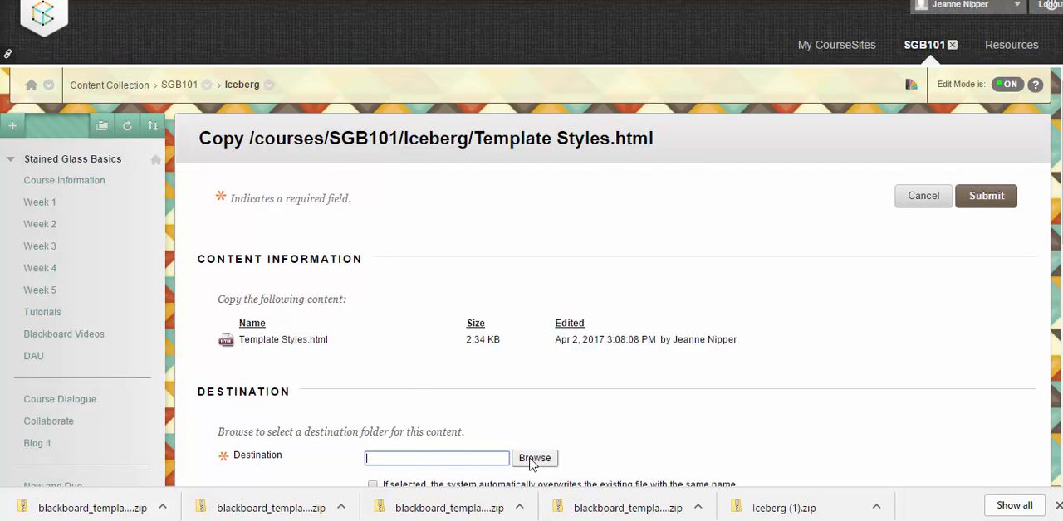
{"action": "mouse_move", "coordinate": [534, 458]}
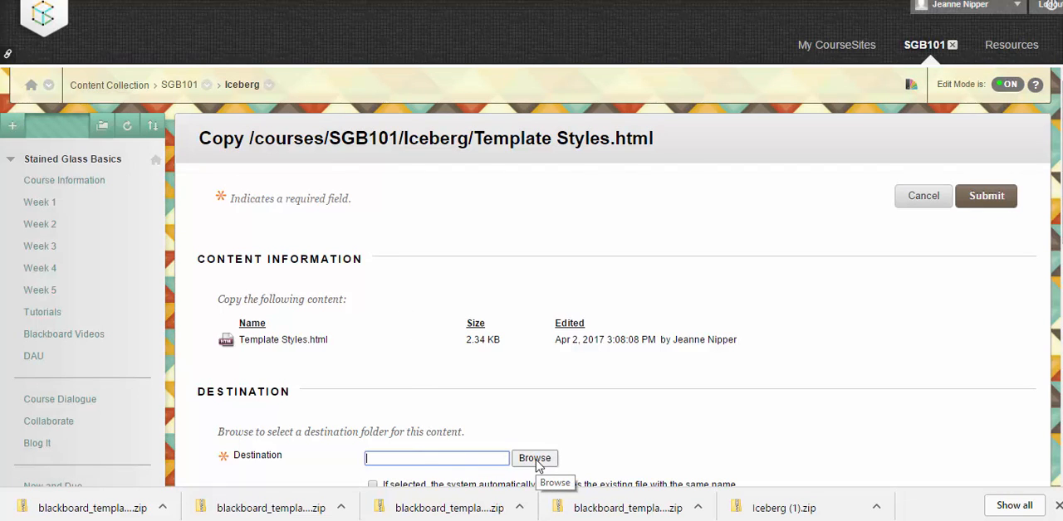
{"action": "left_click", "coordinate": [534, 459]}
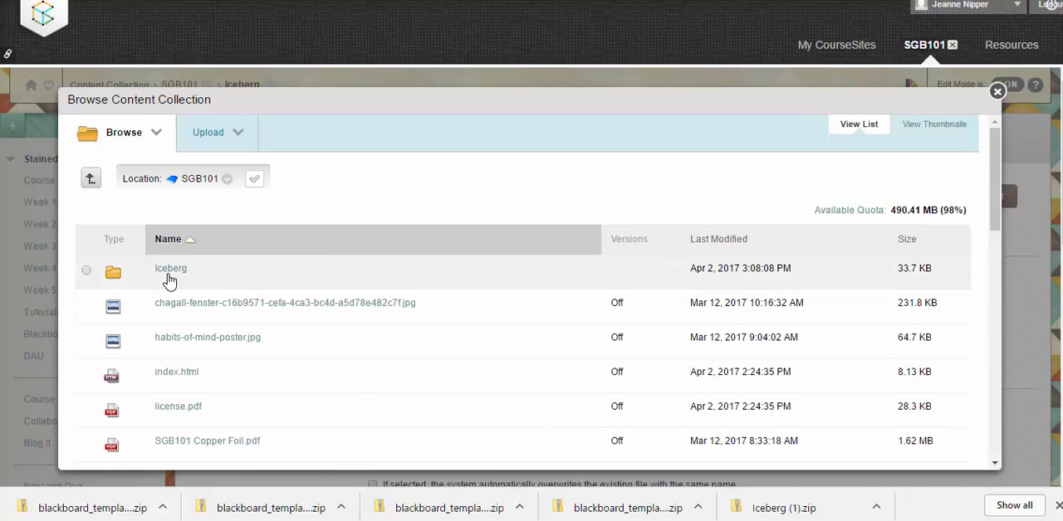
{"action": "left_click", "coordinate": [87, 271]}
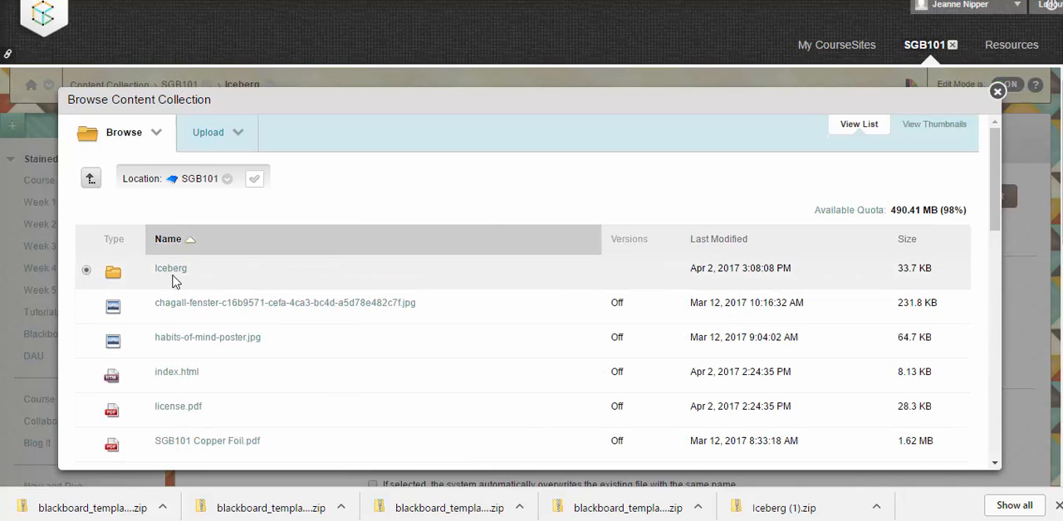
{"action": "scroll", "scroll_direction": "down", "scroll_amount": 3}
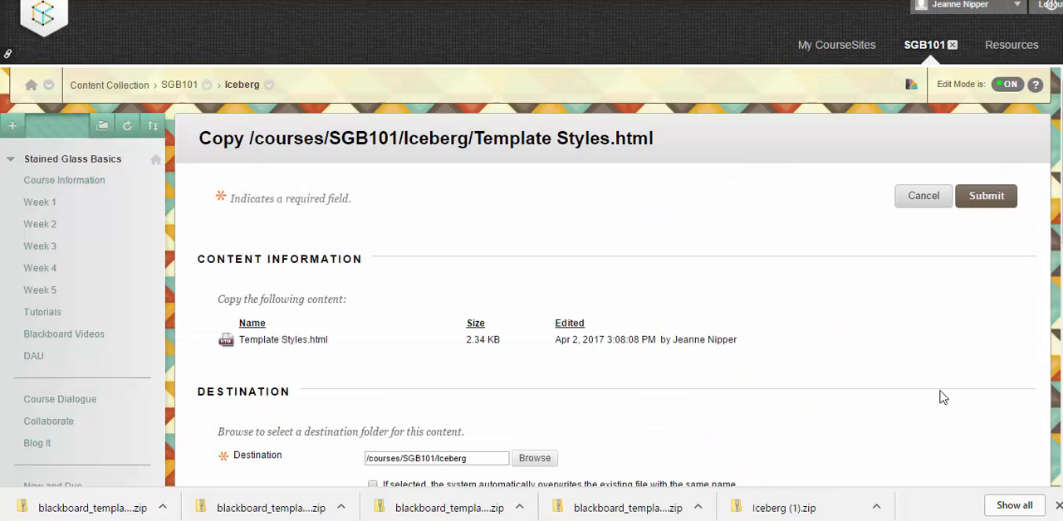
{"action": "mouse_move", "coordinate": [1042, 252]}
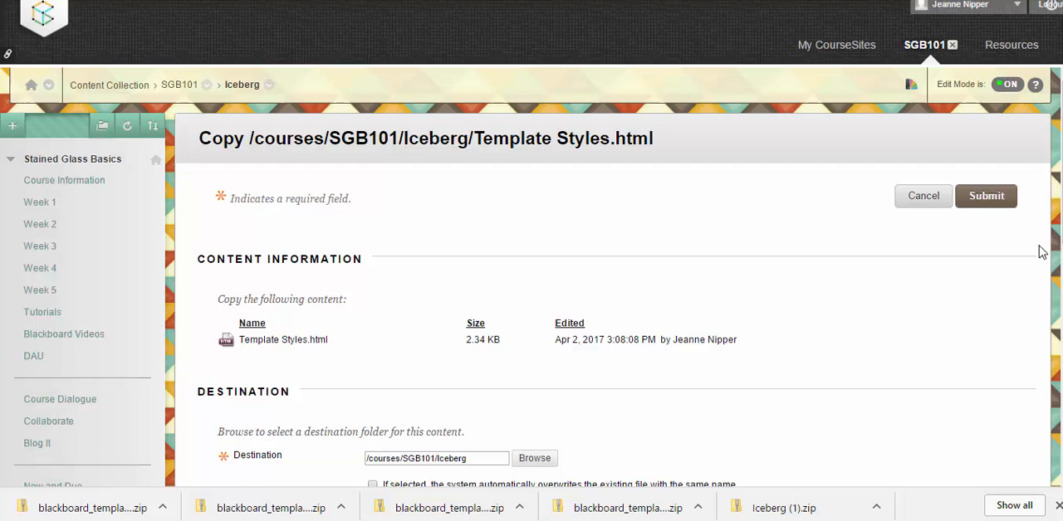
{"action": "scroll", "scroll_direction": "down", "scroll_amount": 3}
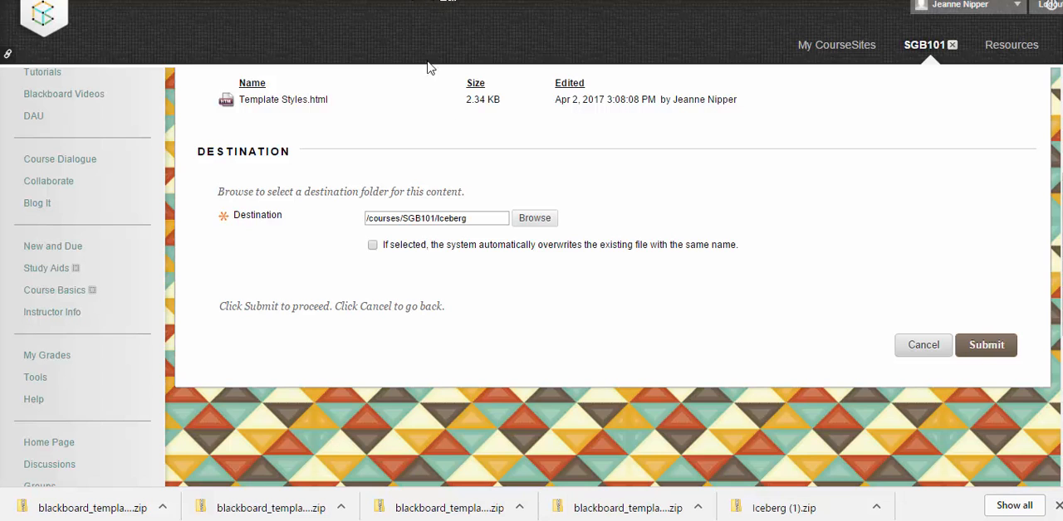
{"action": "left_click", "coordinate": [987, 345]}
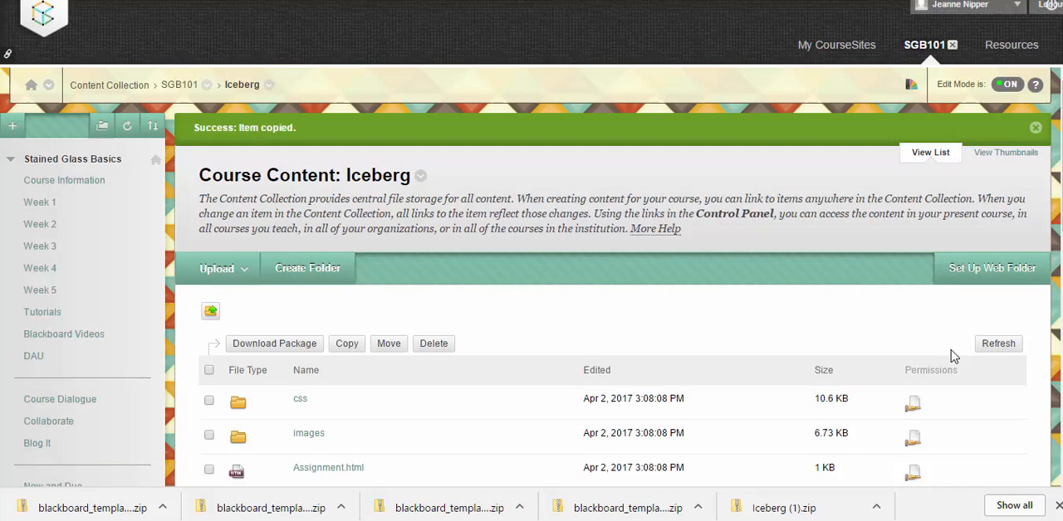
{"action": "mouse_move", "coordinate": [538, 256]}
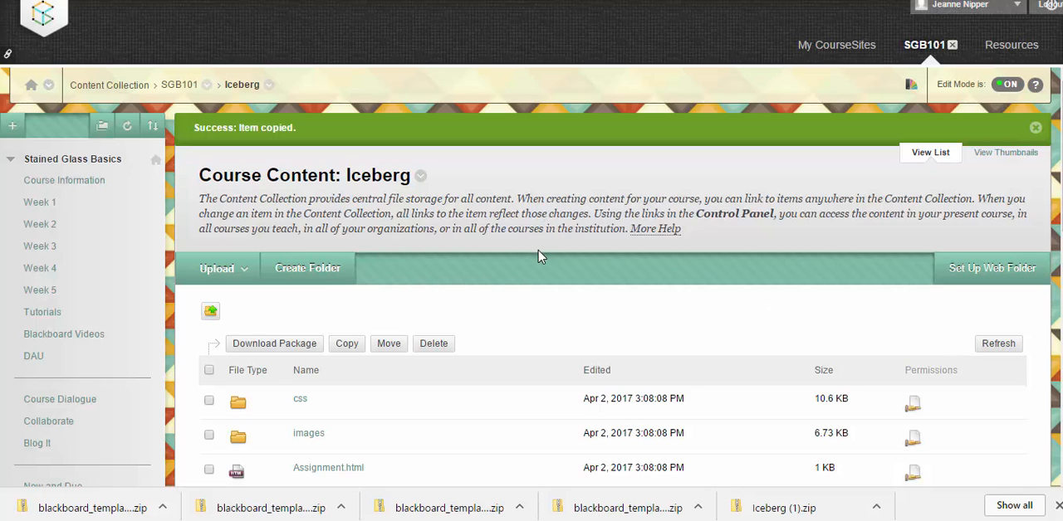
Select Template Styles(1).html and bring up its contextual actions
{"action": "scroll", "scroll_direction": "down", "scroll_amount": 3}
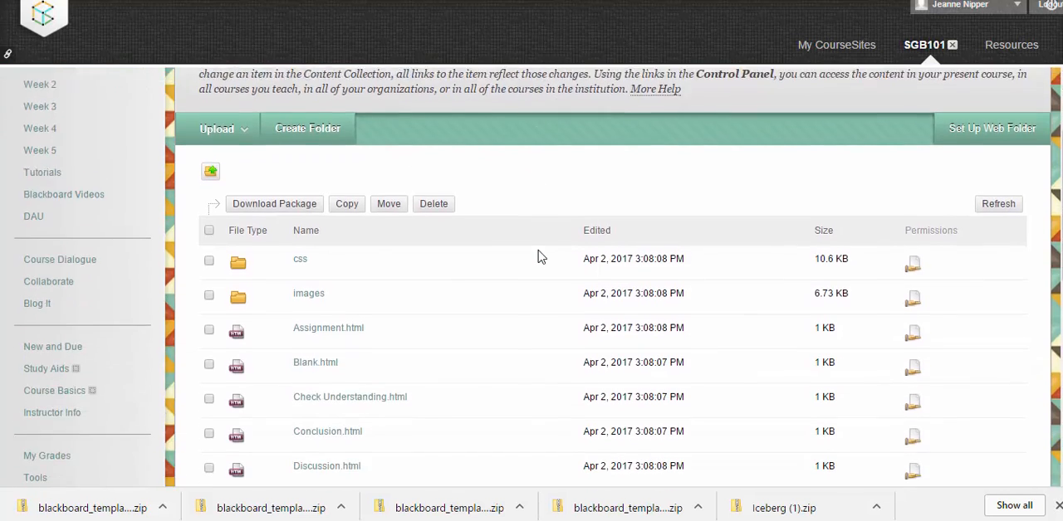
{"action": "scroll", "scroll_direction": "down", "scroll_amount": 3}
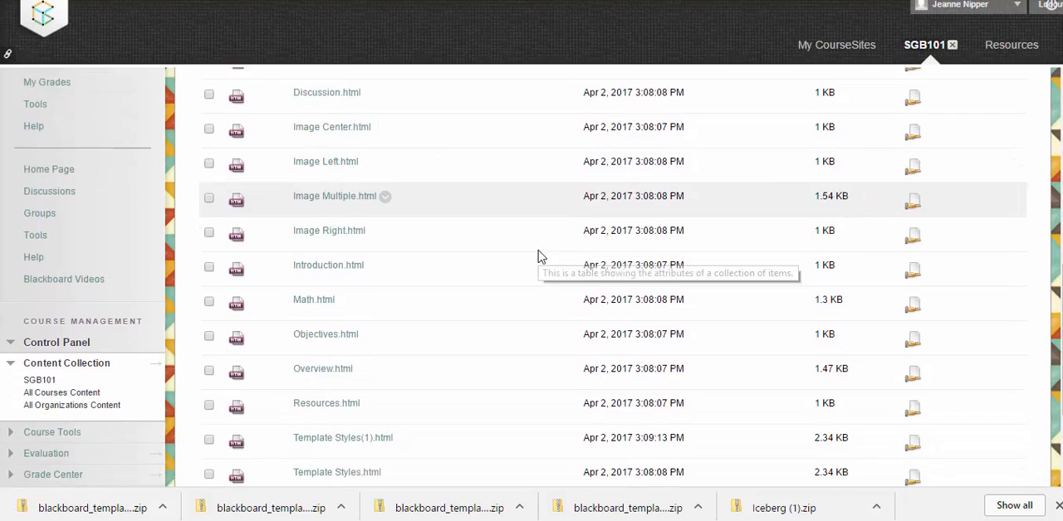
{"action": "scroll", "scroll_direction": "down", "scroll_amount": 3}
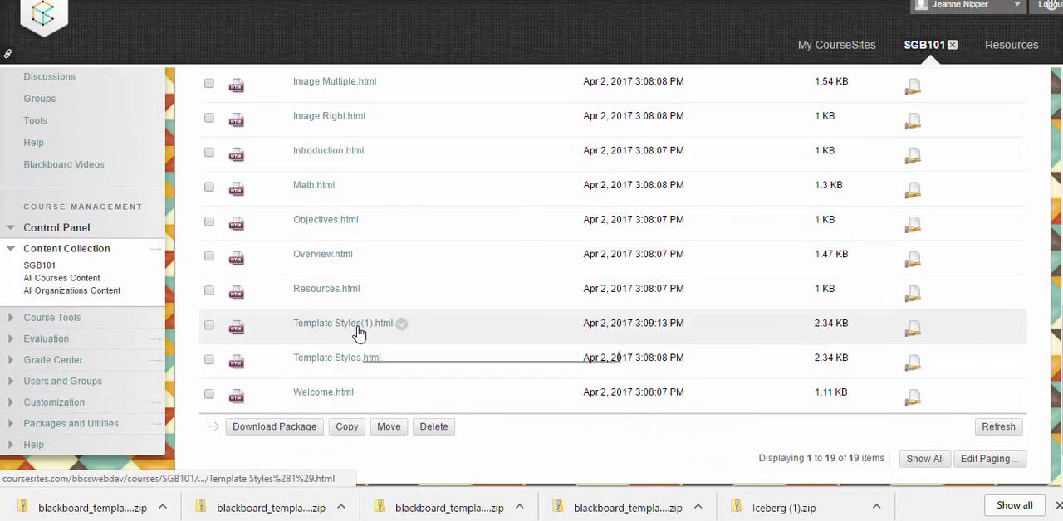
{"action": "left_click", "coordinate": [401, 322]}
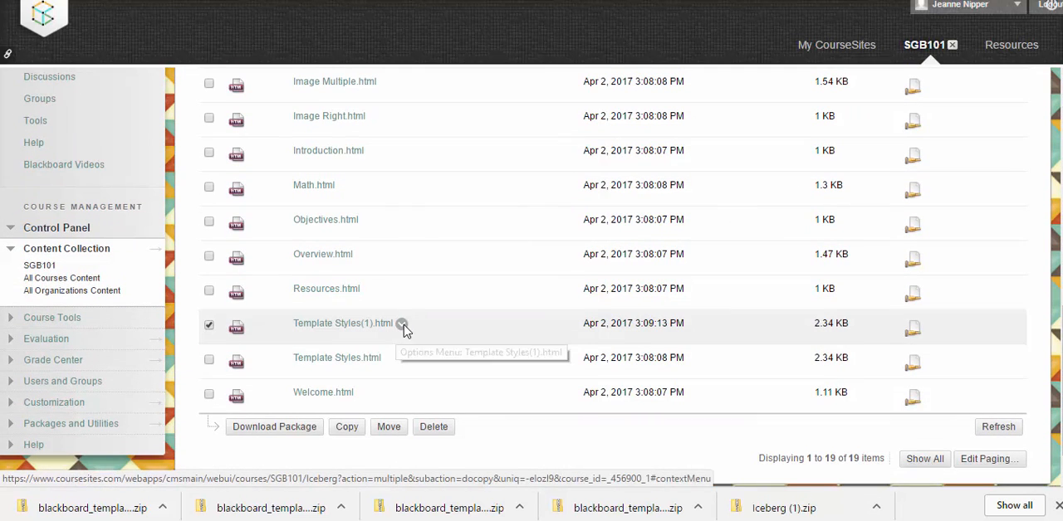
{"action": "left_click", "coordinate": [401, 322]}
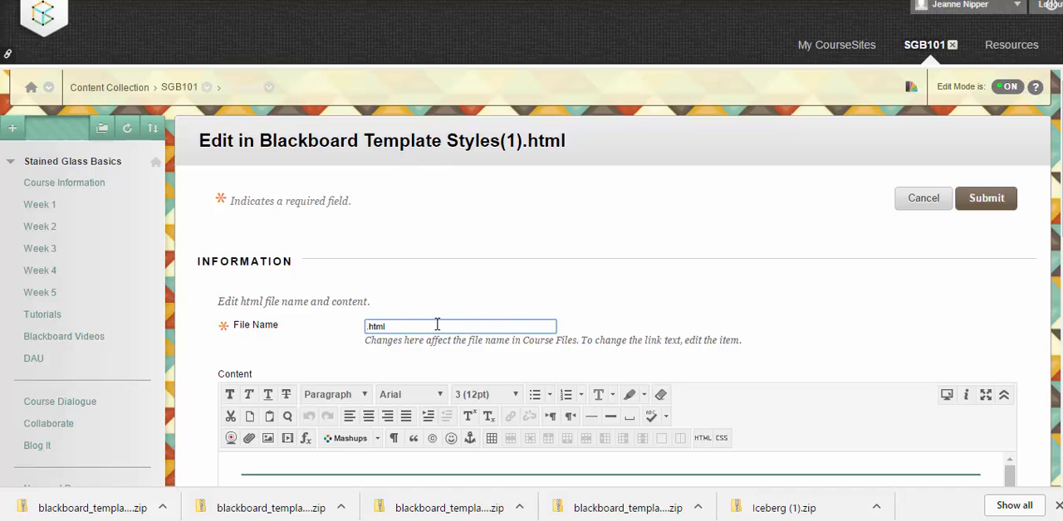
Change the file name to Getting Started.html
{"action": "type", "text": "Getting"}
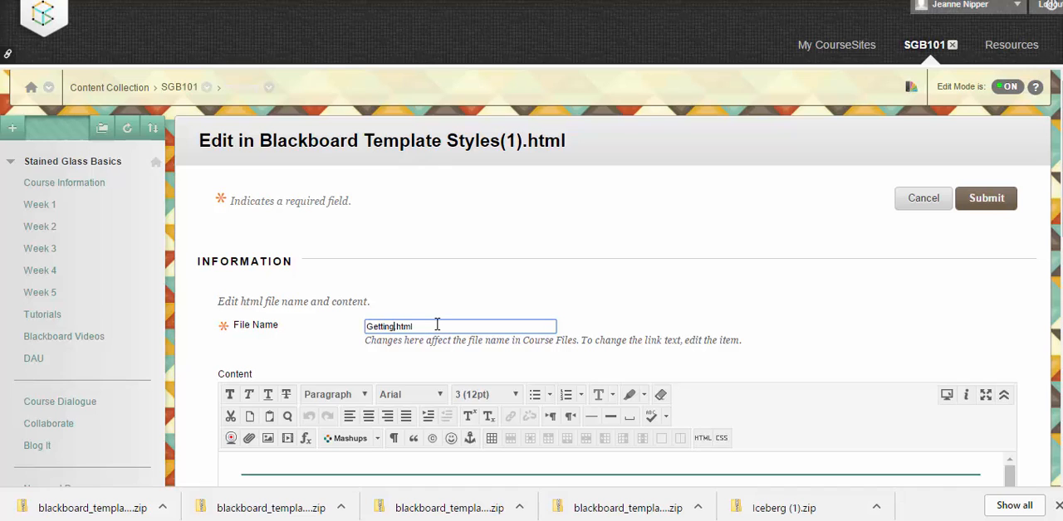
{"action": "type", "text": "Started"}
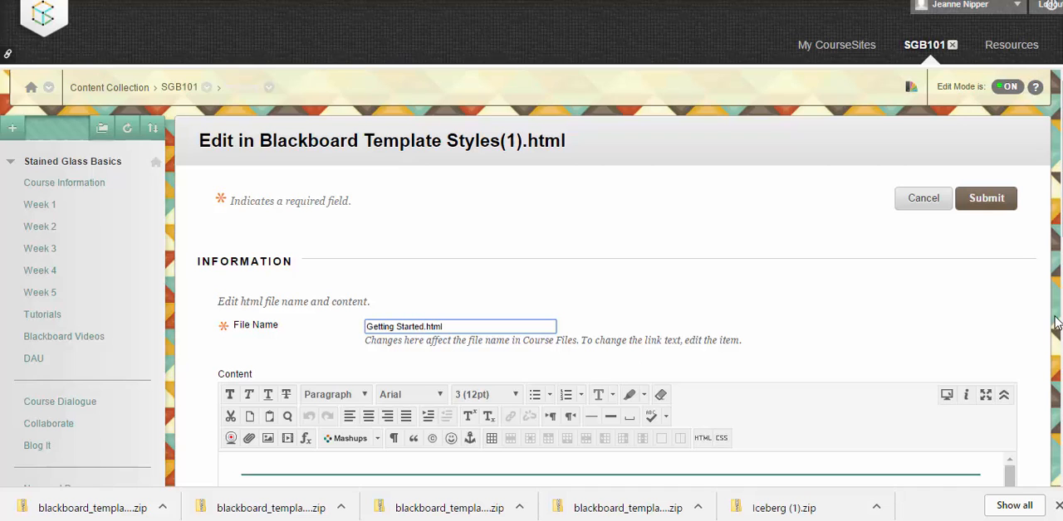
{"action": "scroll", "scroll_direction": "down", "scroll_amount": 3}
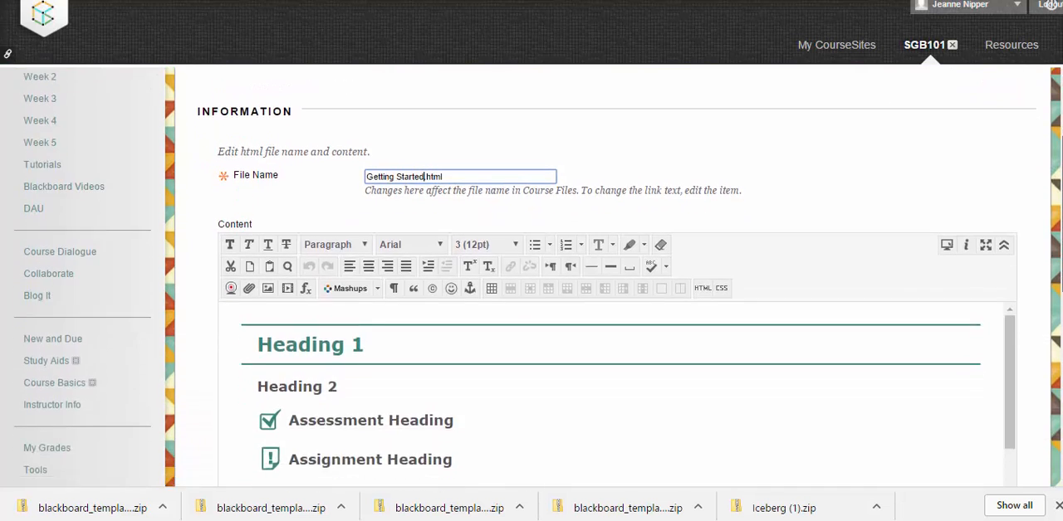
{"action": "scroll", "scroll_direction": "down", "scroll_amount": 3}
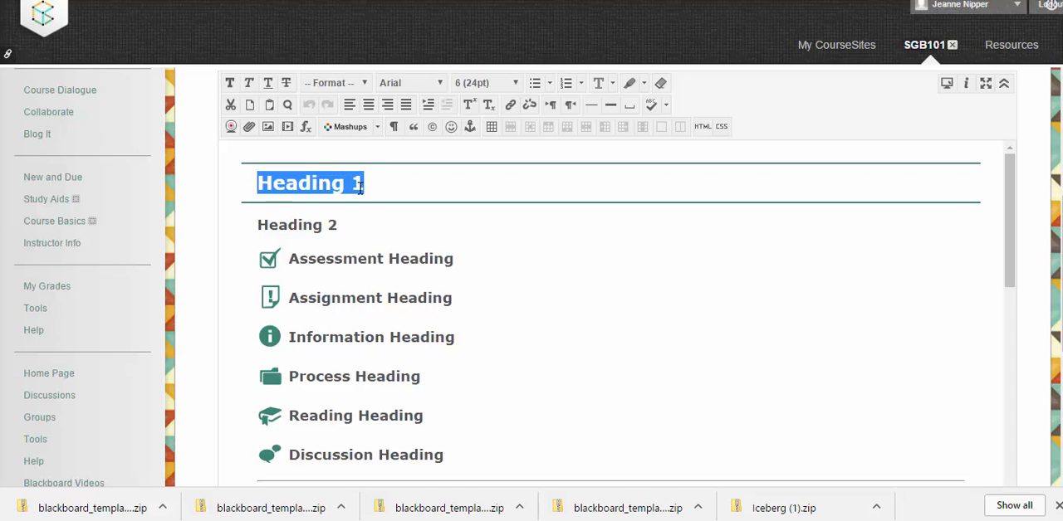
Replace the Heading 1 text with Getting Started and submit the edit
{"action": "type", "text": "Getting"}
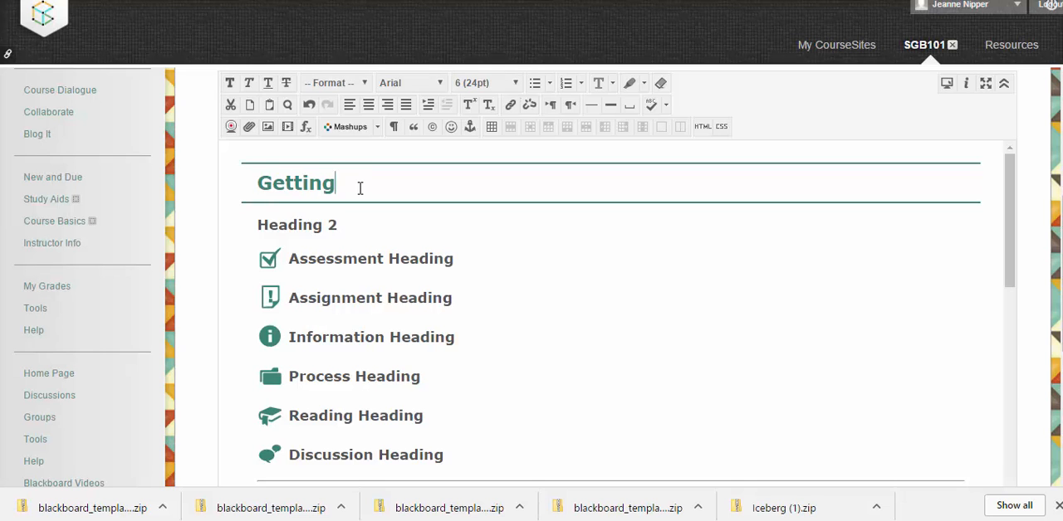
{"action": "type", "text": "Started"}
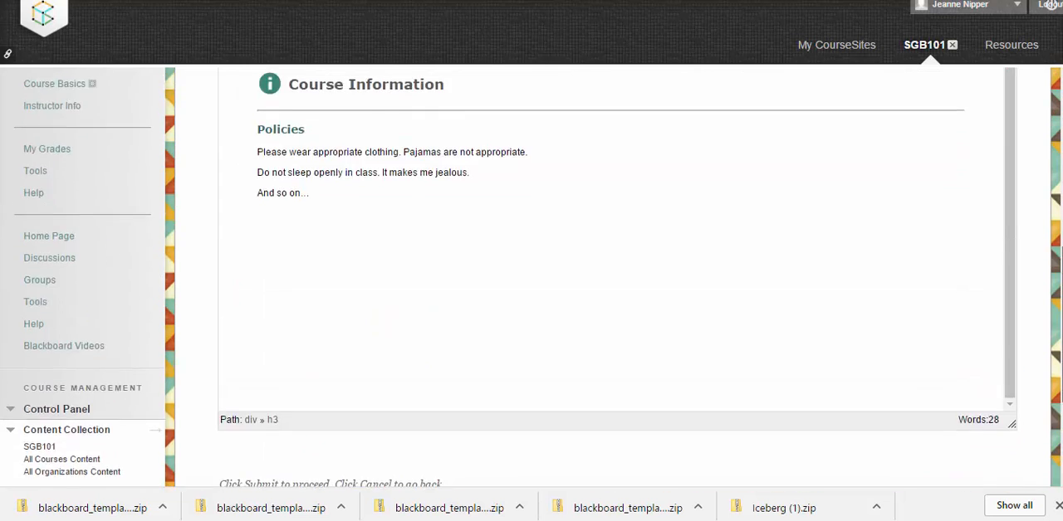
{"action": "scroll", "scroll_direction": "up", "scroll_amount": 3}
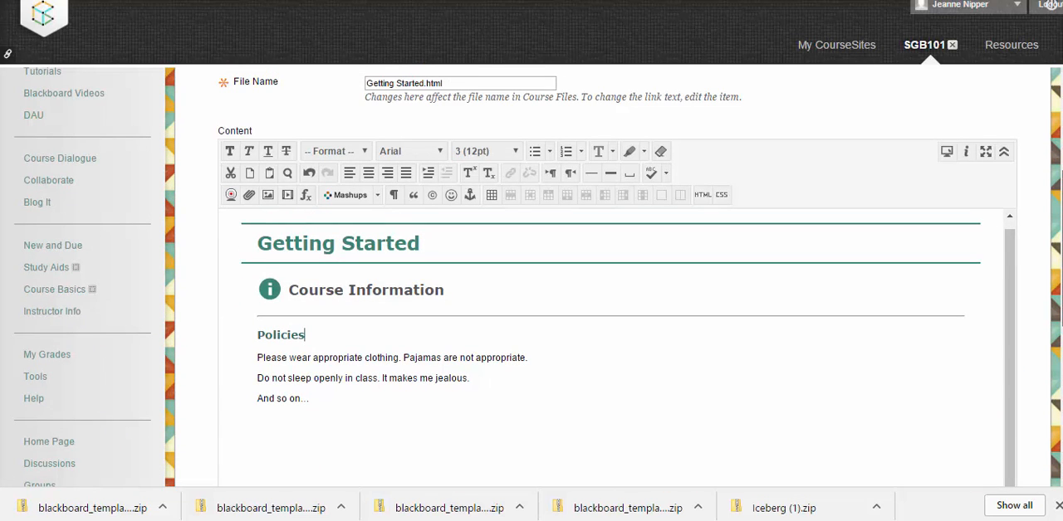
{"action": "scroll", "scroll_direction": "down", "scroll_amount": 3}
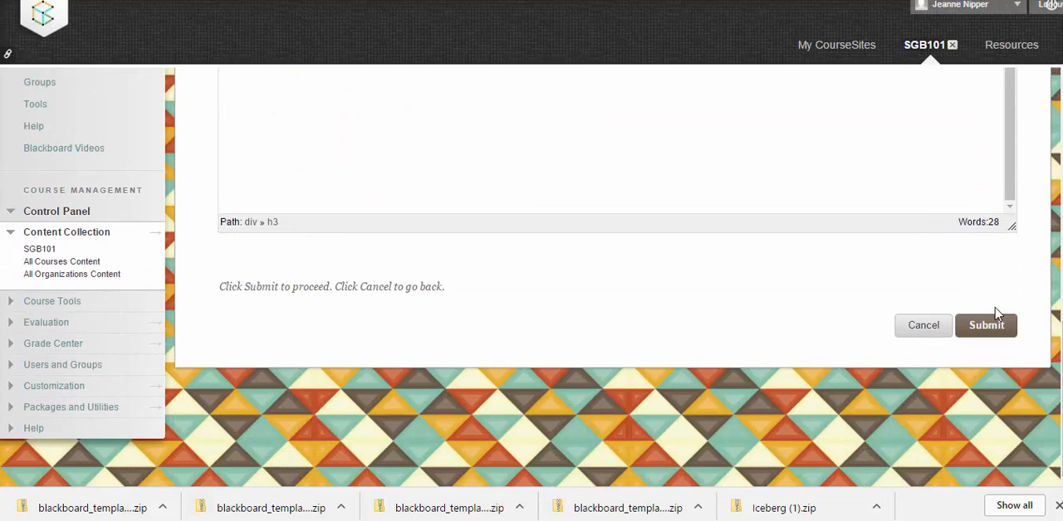
{"action": "left_click", "coordinate": [986, 326]}
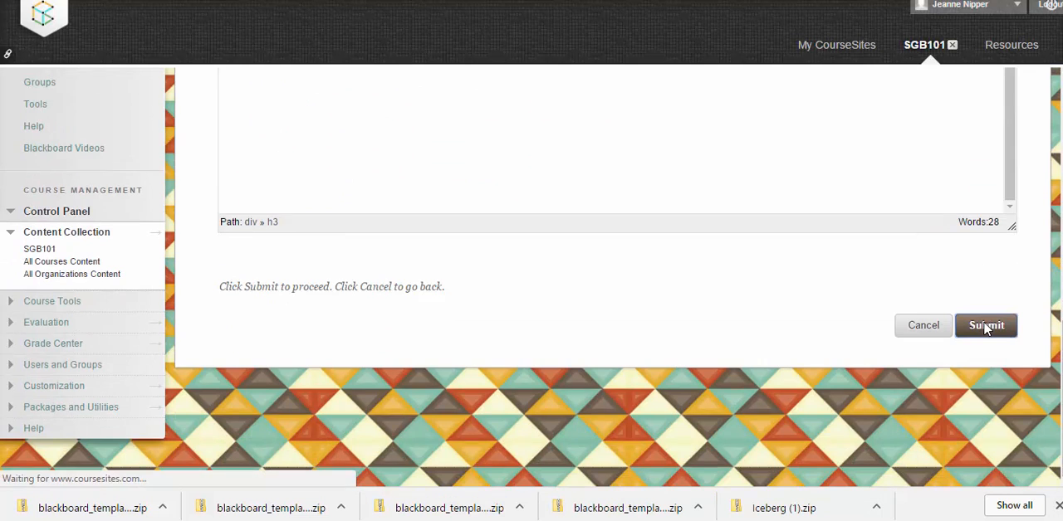
{"action": "left_click", "coordinate": [987, 325]}
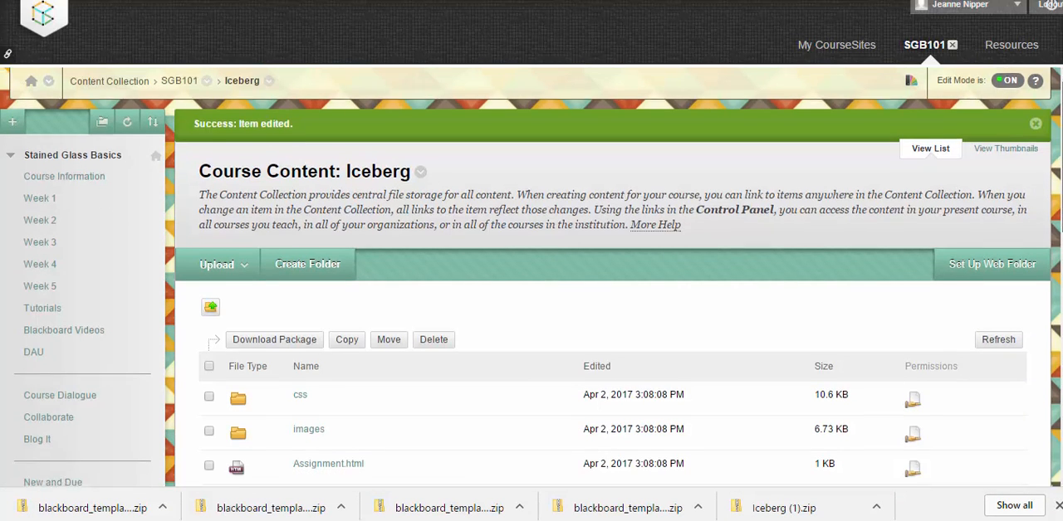
{"action": "scroll", "scroll_direction": "down", "scroll_amount": 3}
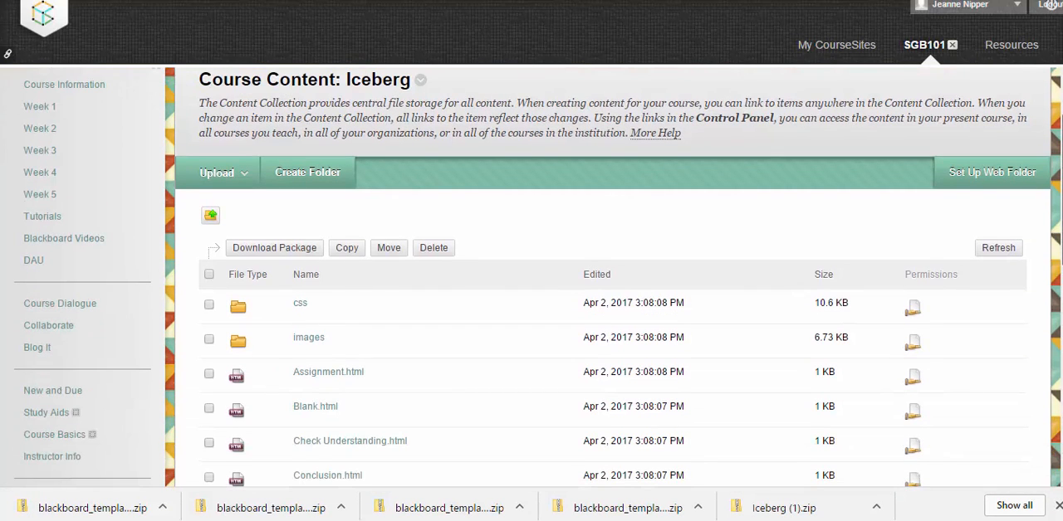
{"action": "scroll", "scroll_direction": "down", "scroll_amount": 3}
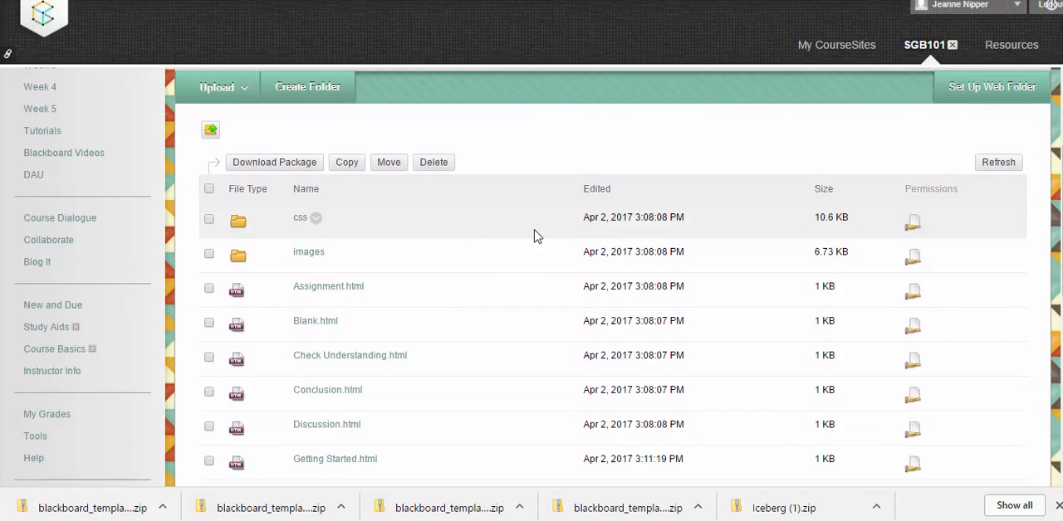
{"action": "mouse_move", "coordinate": [963, 172]}
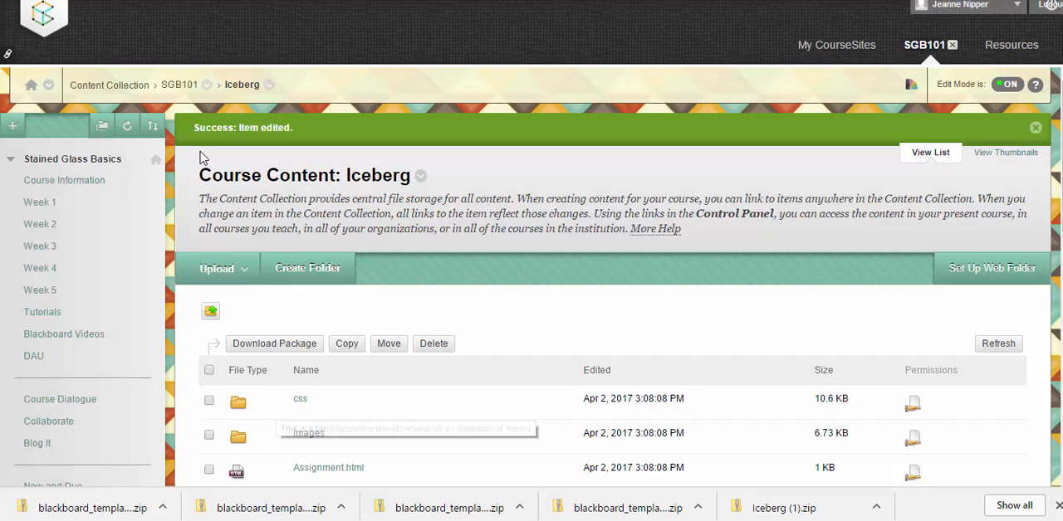
{"action": "mouse_move", "coordinate": [63, 180]}
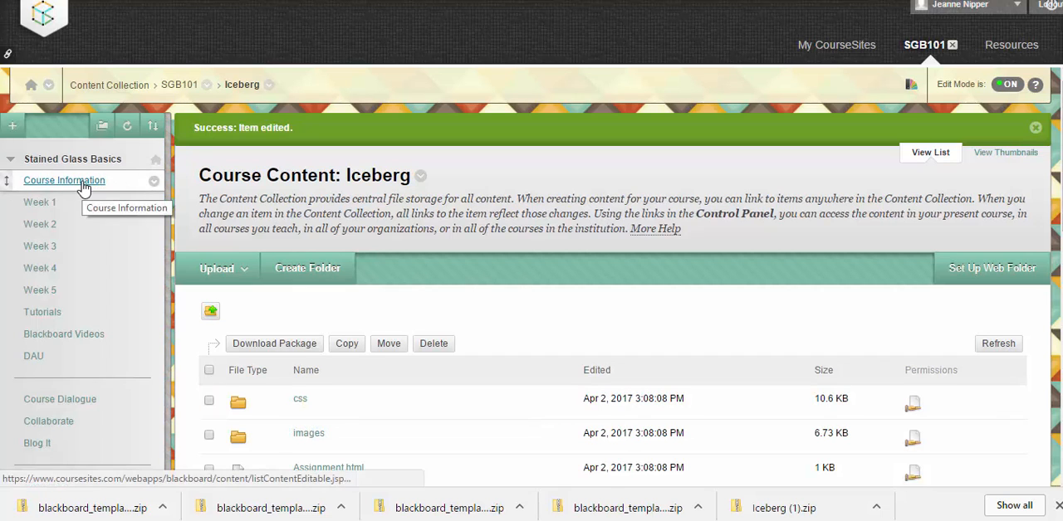
{"action": "mouse_move", "coordinate": [73, 186]}
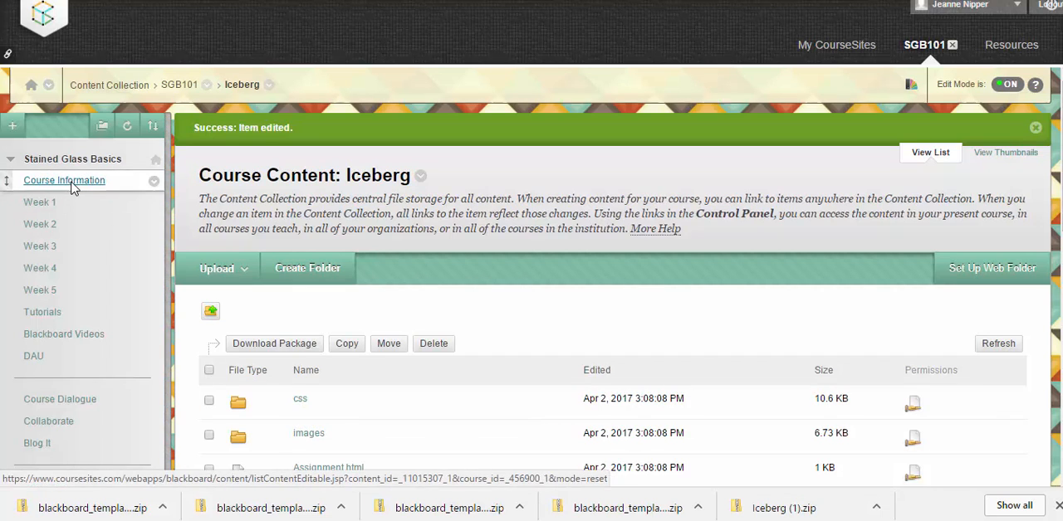
Add a new file item to Course Information named Getting Started
{"action": "left_click", "coordinate": [64, 179]}
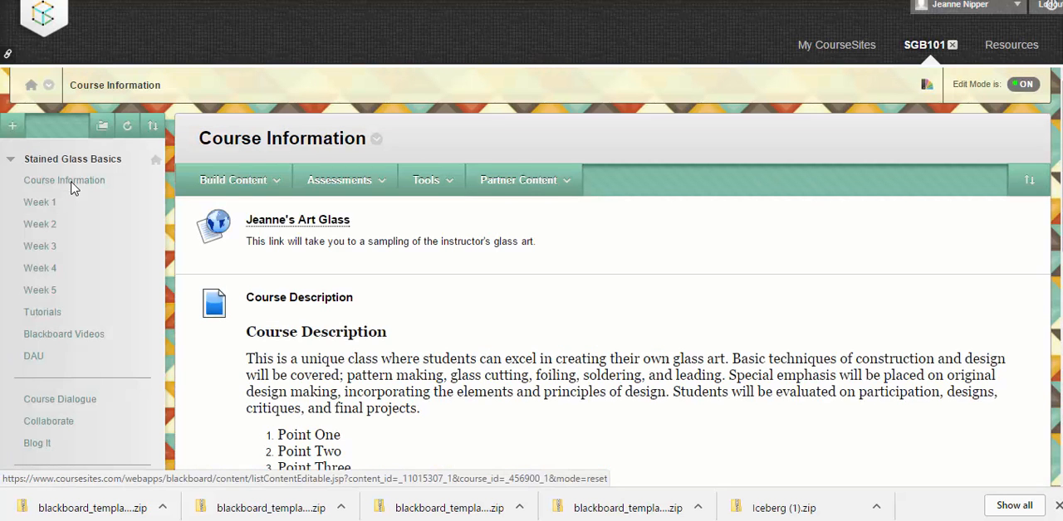
{"action": "left_click", "coordinate": [233, 180]}
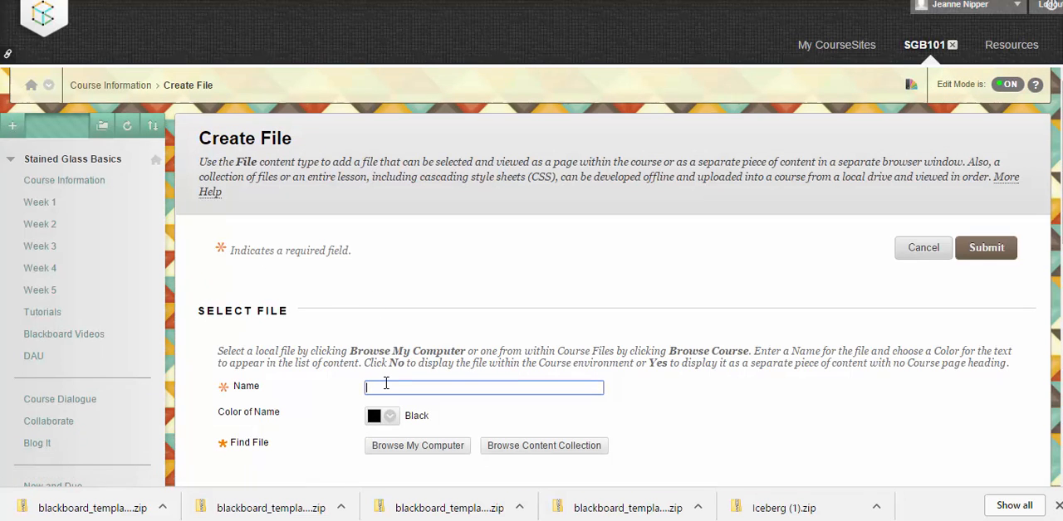
{"action": "type", "text": "Gett"}
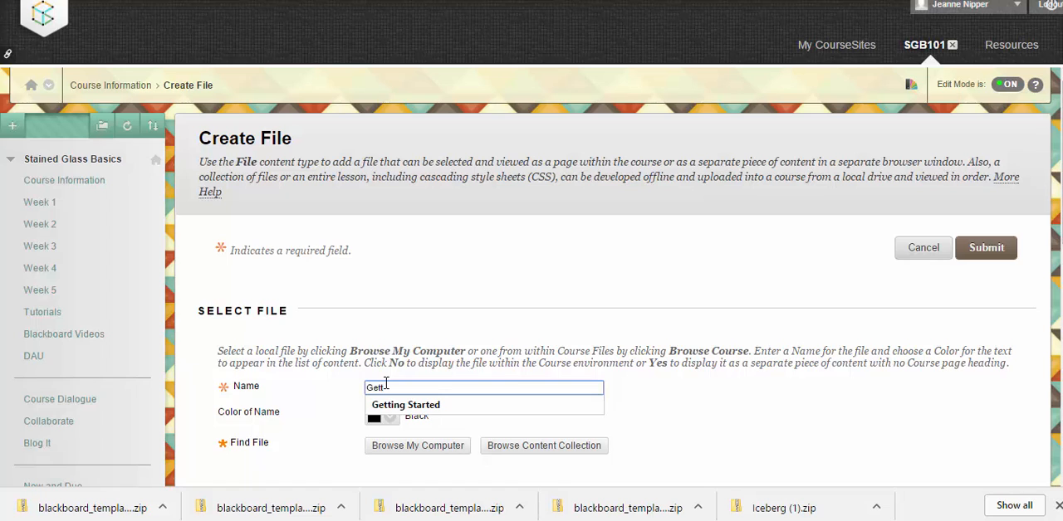
{"action": "left_click", "coordinate": [405, 405]}
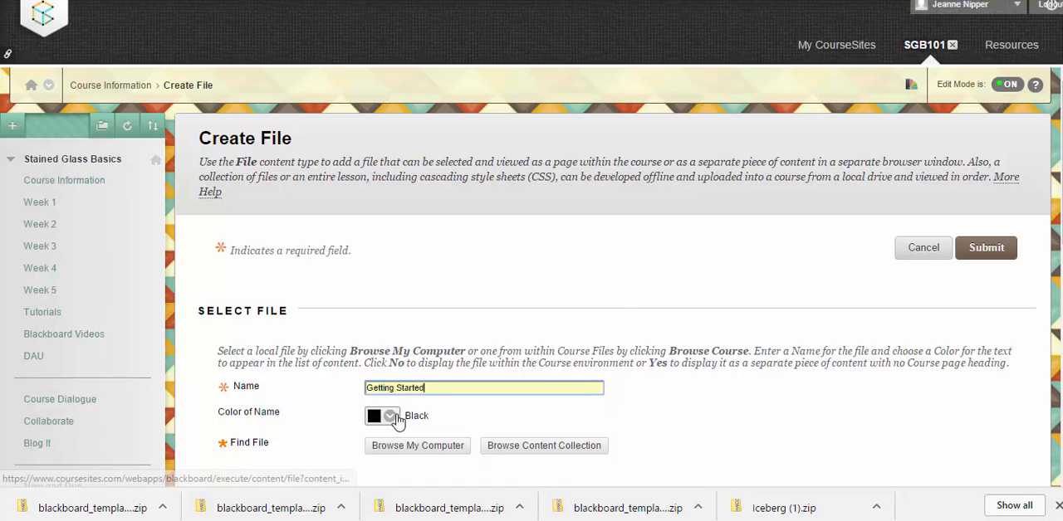
Make the name colour Red-Pink and browse the content collection for its file
{"action": "left_click", "coordinate": [390, 415]}
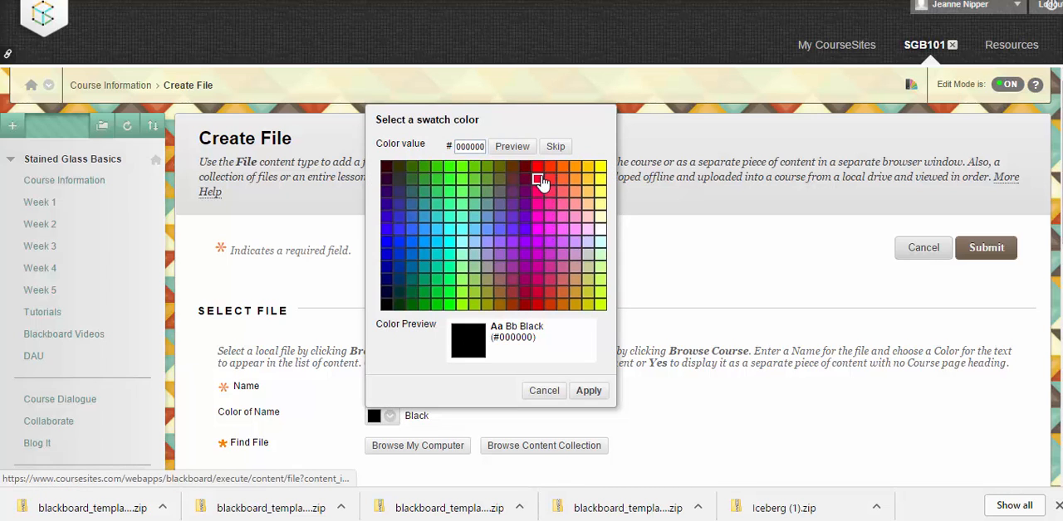
{"action": "left_click", "coordinate": [588, 390]}
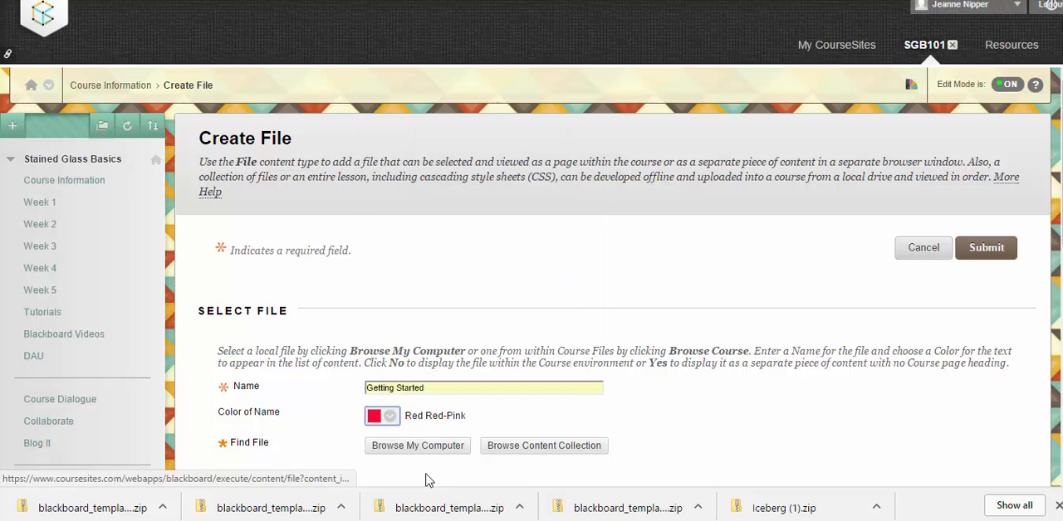
{"action": "left_click", "coordinate": [544, 445]}
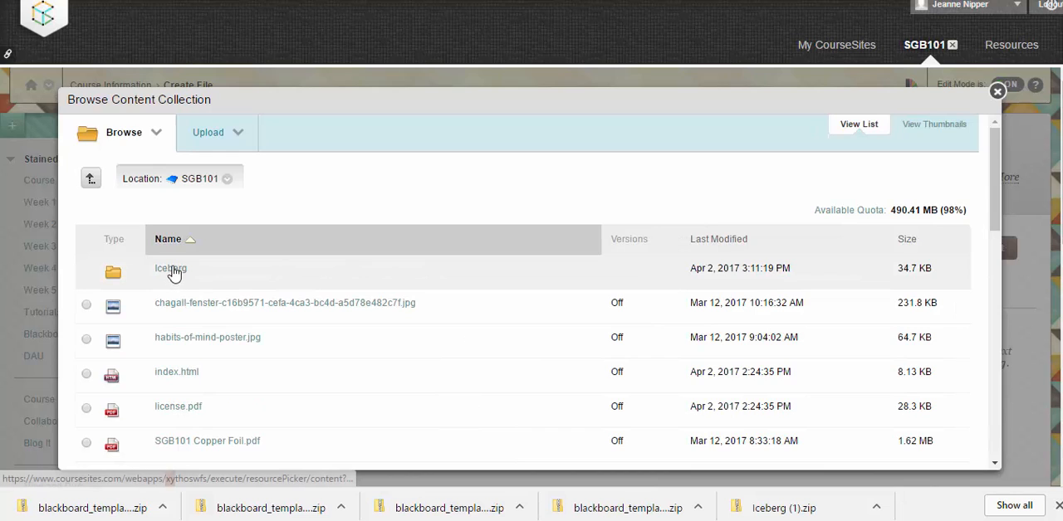
Select Getting Started.html in the Iceberg folder as the item's file and submit
{"action": "left_click", "coordinate": [171, 268]}
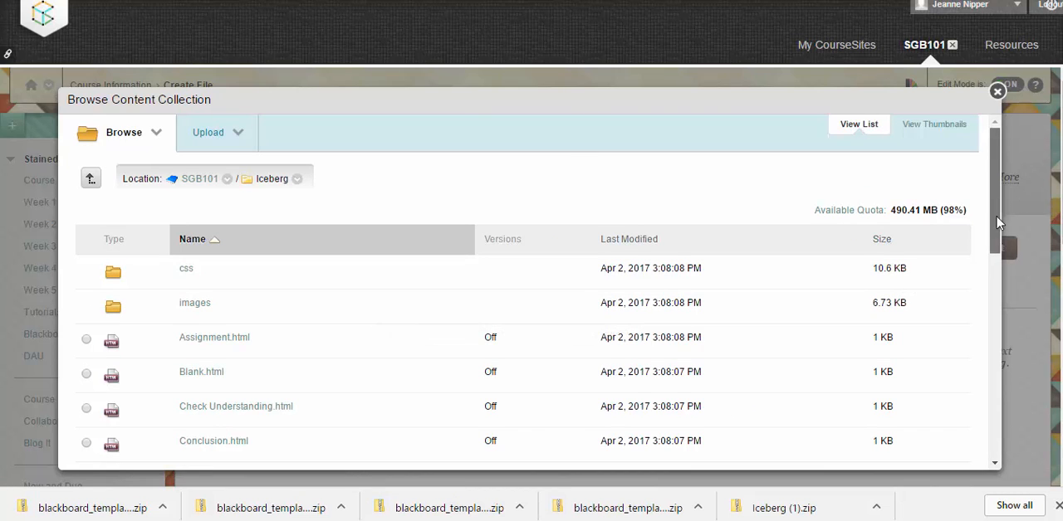
{"action": "scroll", "scroll_direction": "down", "scroll_amount": 3}
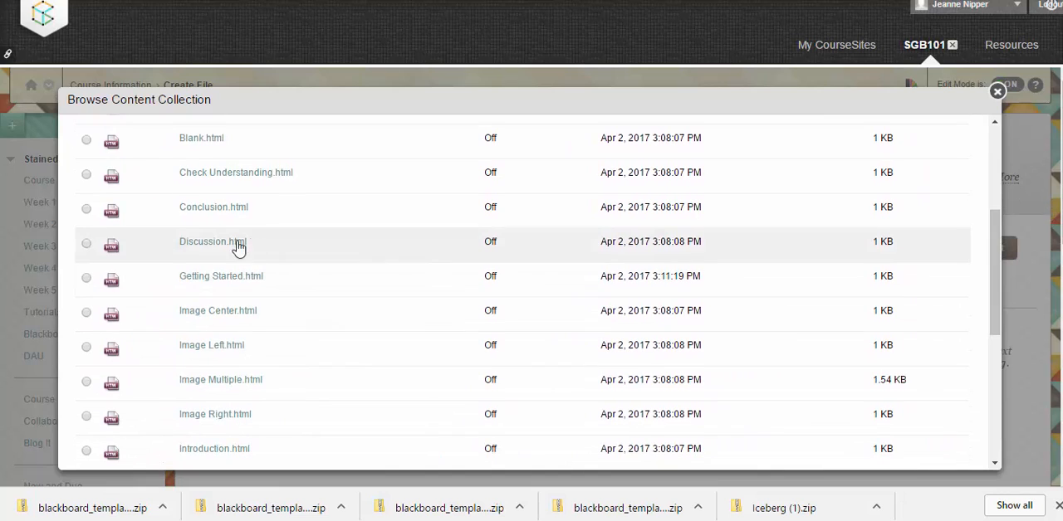
{"action": "left_click", "coordinate": [86, 277]}
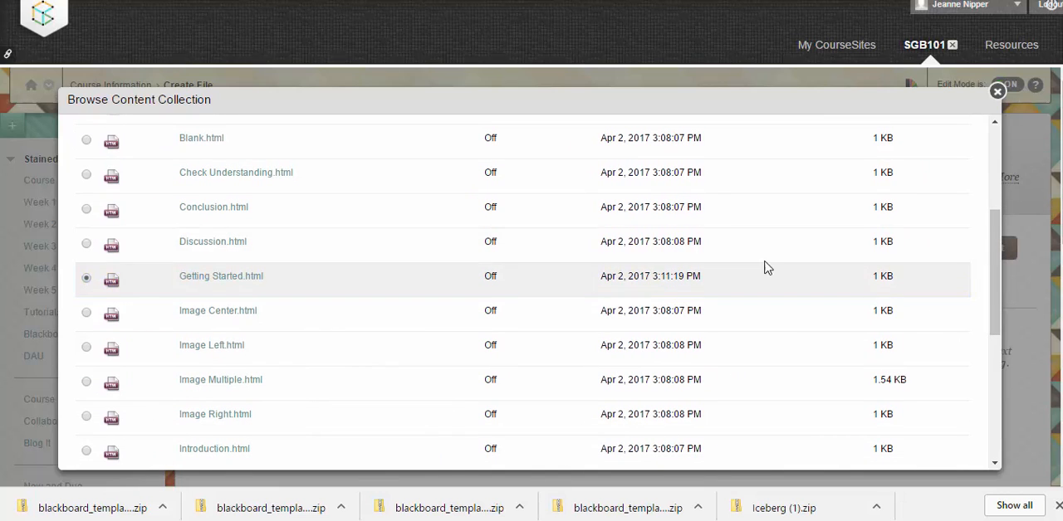
{"action": "scroll", "scroll_direction": "down", "scroll_amount": 3}
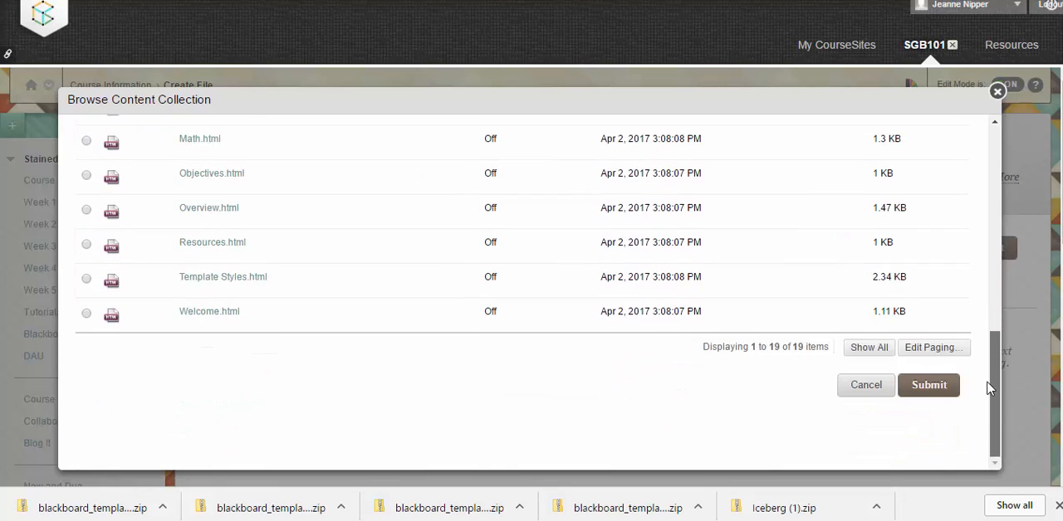
{"action": "left_click", "coordinate": [928, 385]}
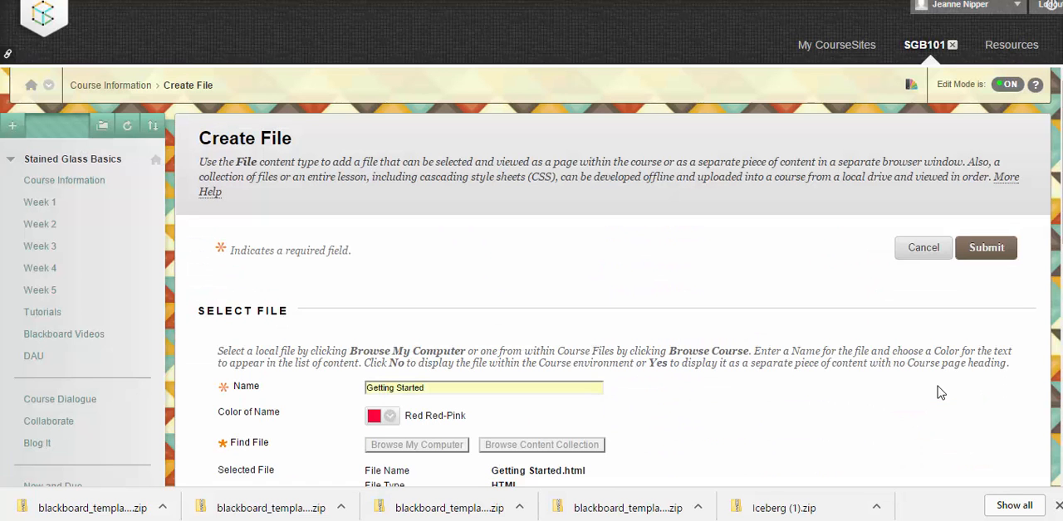
Submit the Create File form so the Getting Started item appears in Course Information
{"action": "scroll", "scroll_direction": "down", "scroll_amount": 3}
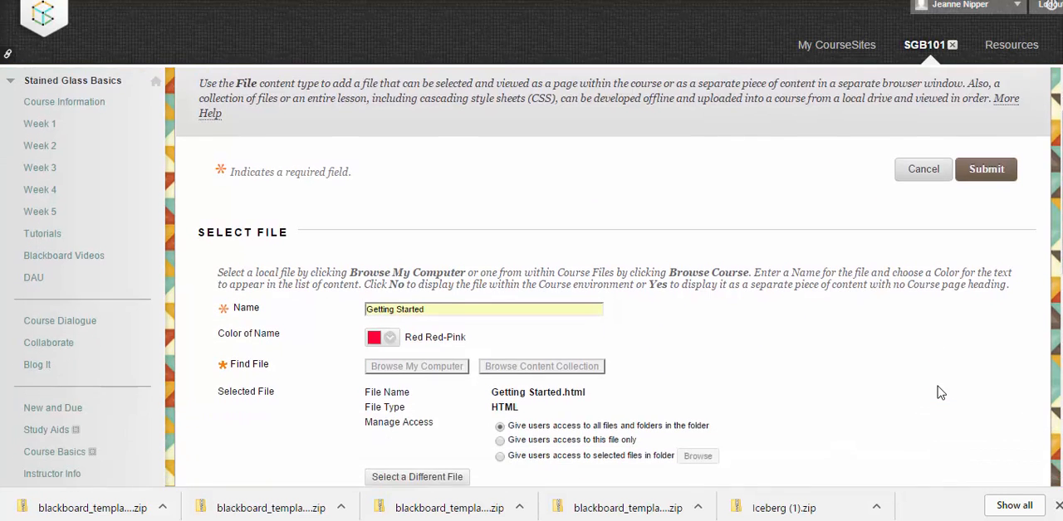
{"action": "scroll", "scroll_direction": "down", "scroll_amount": 3}
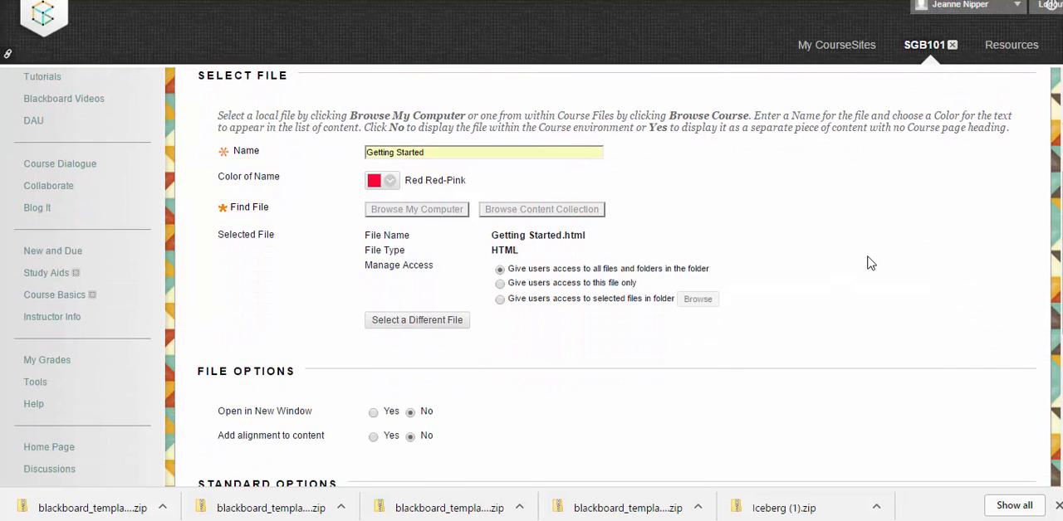
{"action": "scroll", "scroll_direction": "down", "scroll_amount": 3}
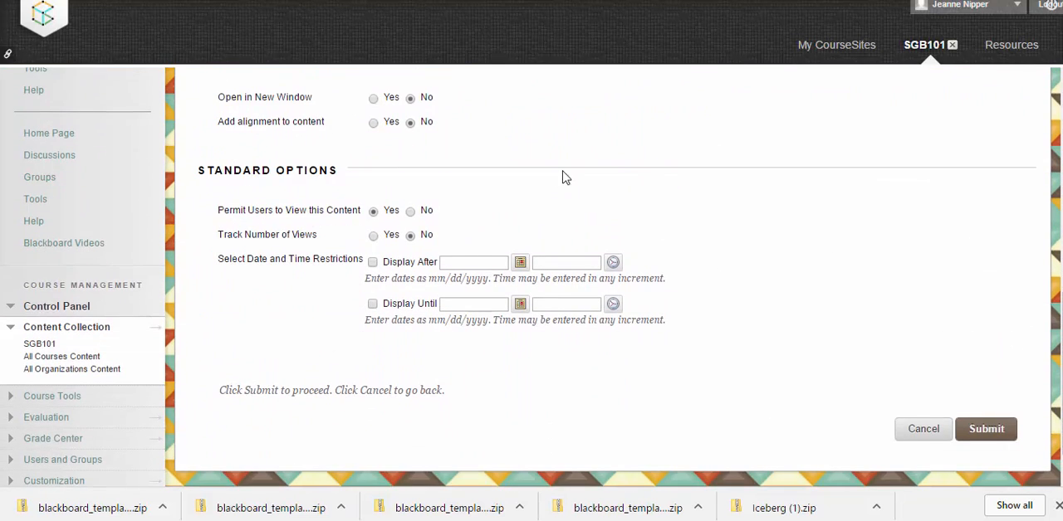
{"action": "mouse_move", "coordinate": [986, 428]}
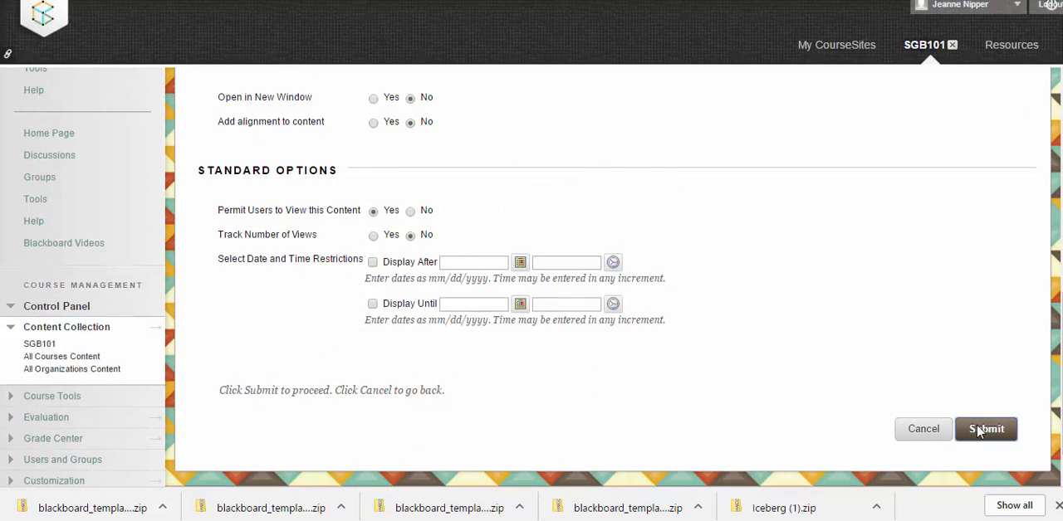
{"action": "left_click", "coordinate": [987, 428]}
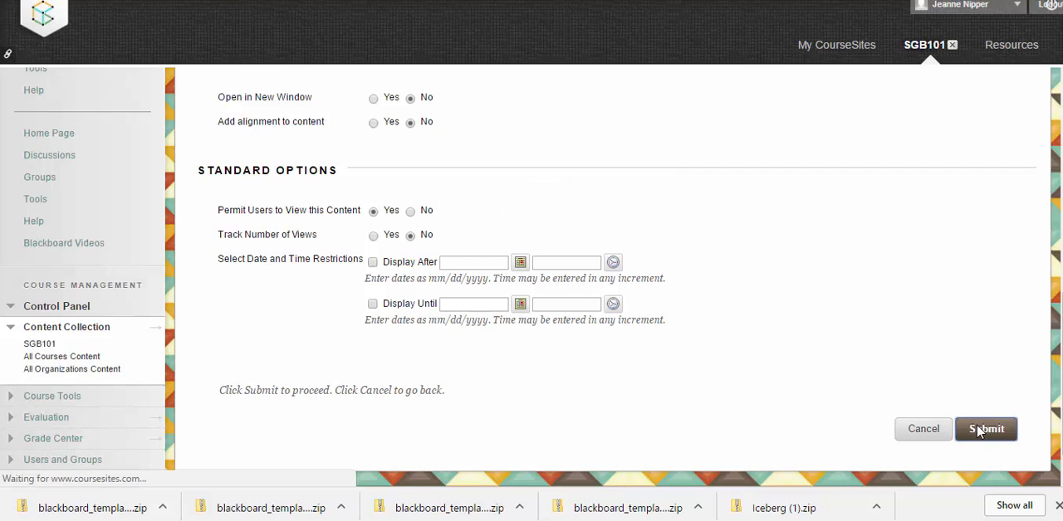
{"action": "left_click", "coordinate": [986, 428]}
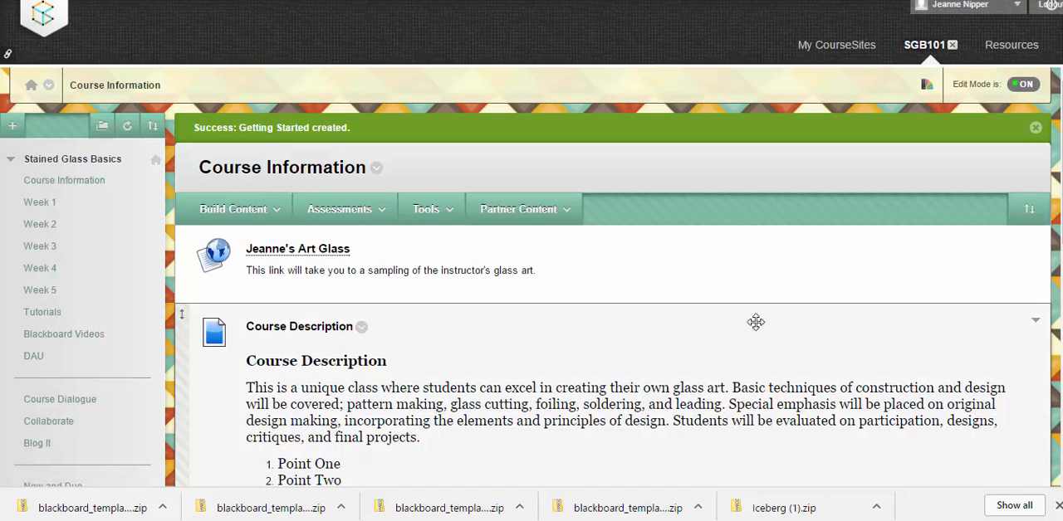
Drag the Getting Started item to the top of the list, above Jeanne's Art Glass
{"action": "scroll", "scroll_direction": "down", "scroll_amount": 3}
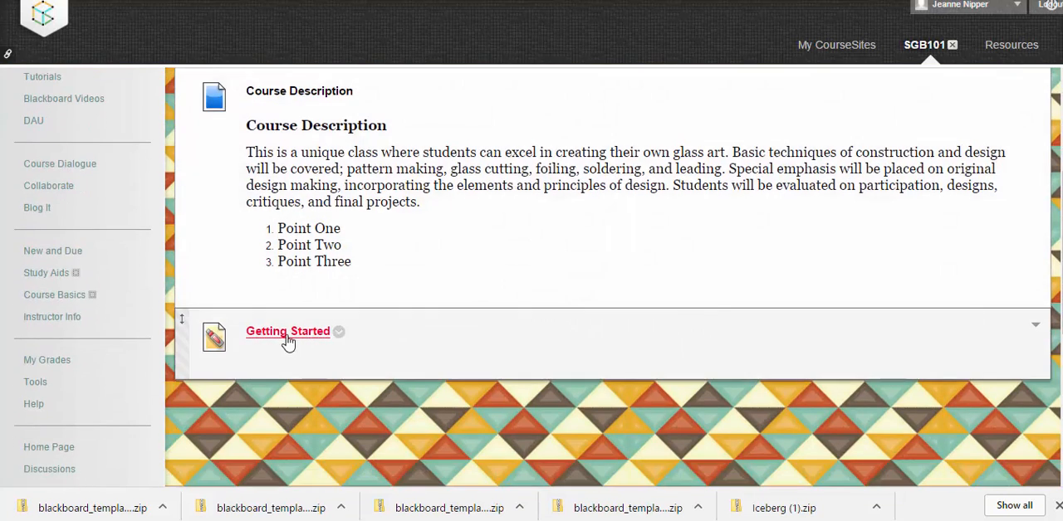
{"action": "mouse_move", "coordinate": [219, 345]}
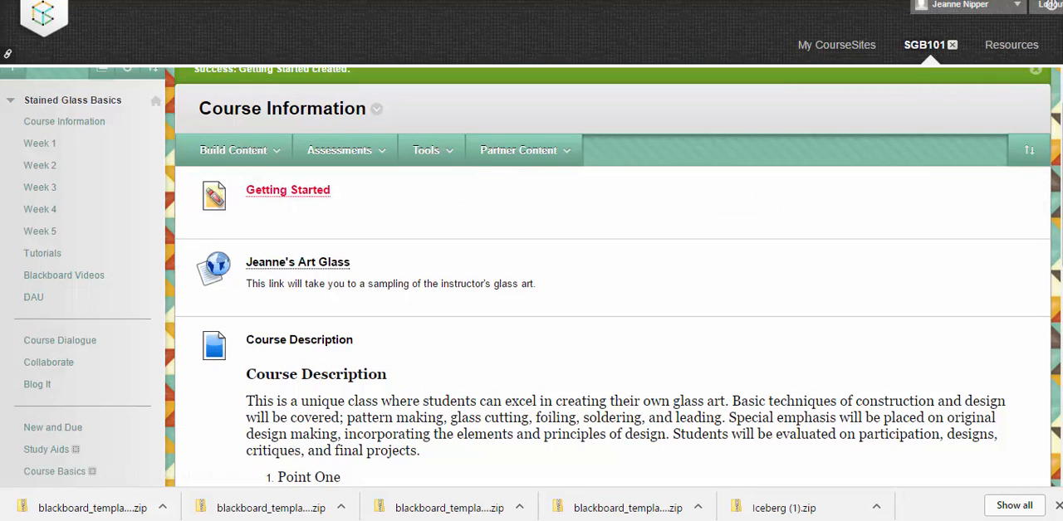
{"action": "left_click", "coordinate": [1023, 83]}
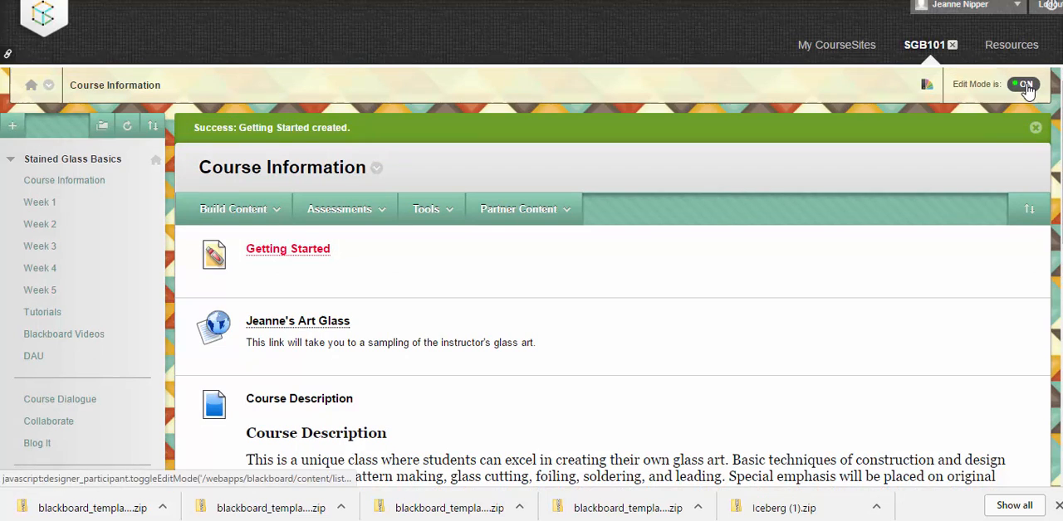
With Edit Mode off, view the Getting Started page and dismiss the Quick Setup Guide
{"action": "left_click", "coordinate": [1023, 83]}
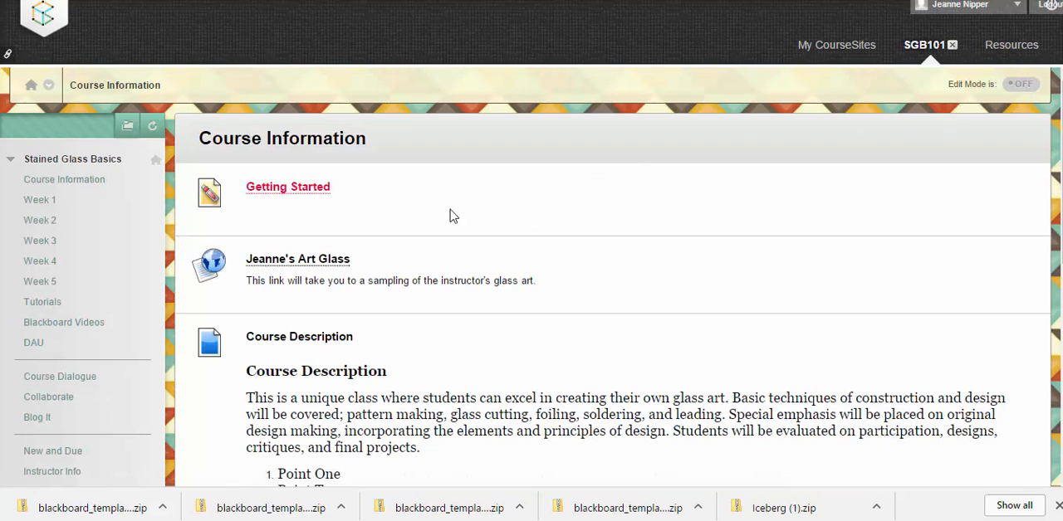
{"action": "mouse_move", "coordinate": [287, 191]}
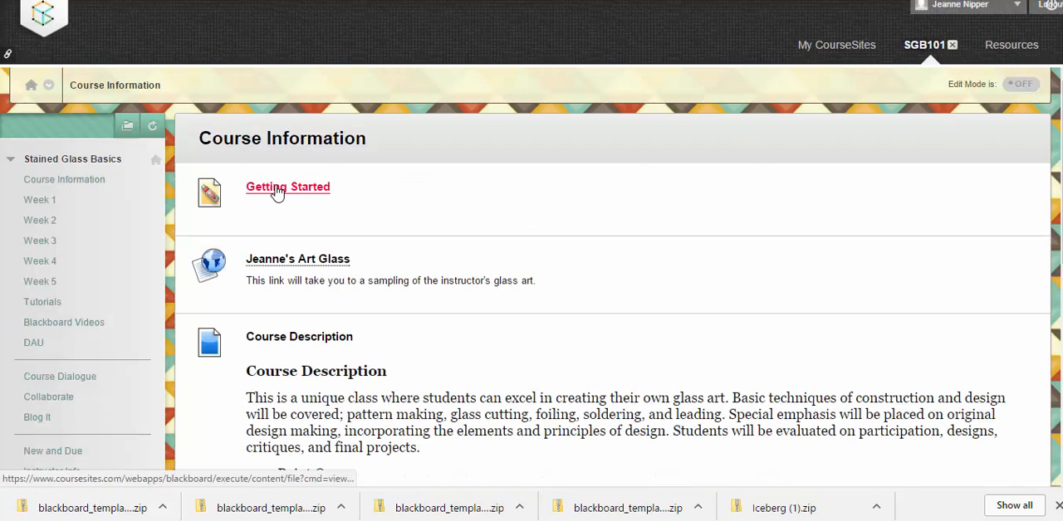
{"action": "left_click", "coordinate": [287, 186]}
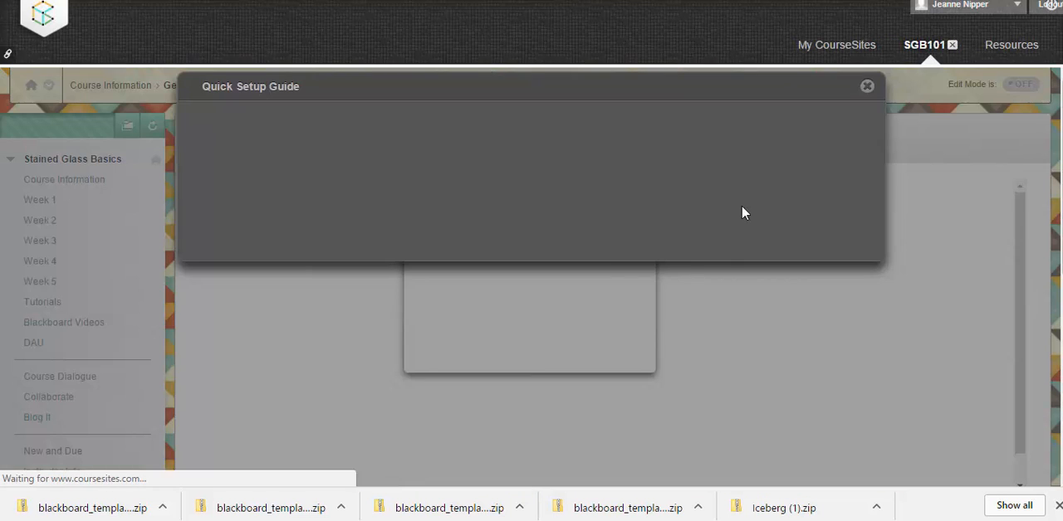
{"action": "left_click", "coordinate": [867, 86]}
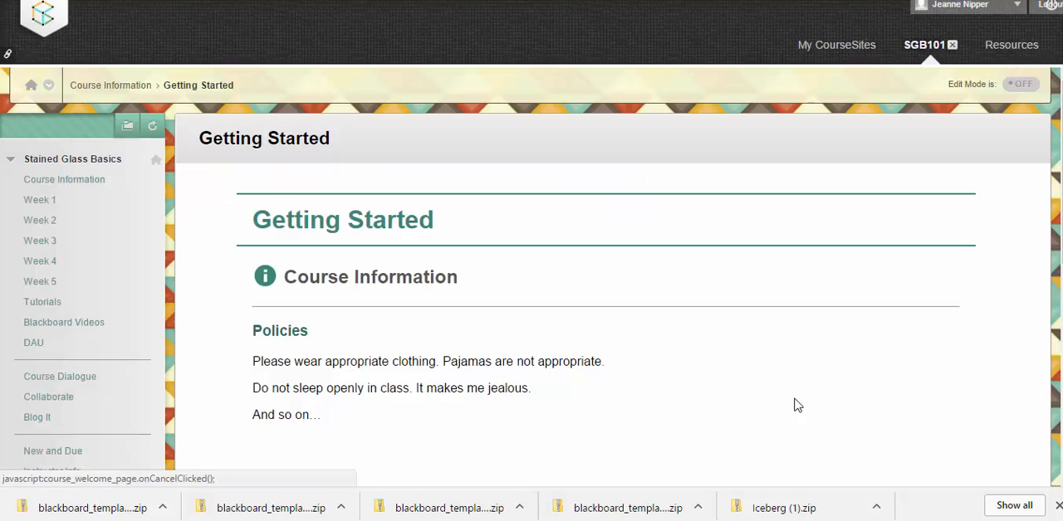
{"action": "mouse_move", "coordinate": [993, 245]}
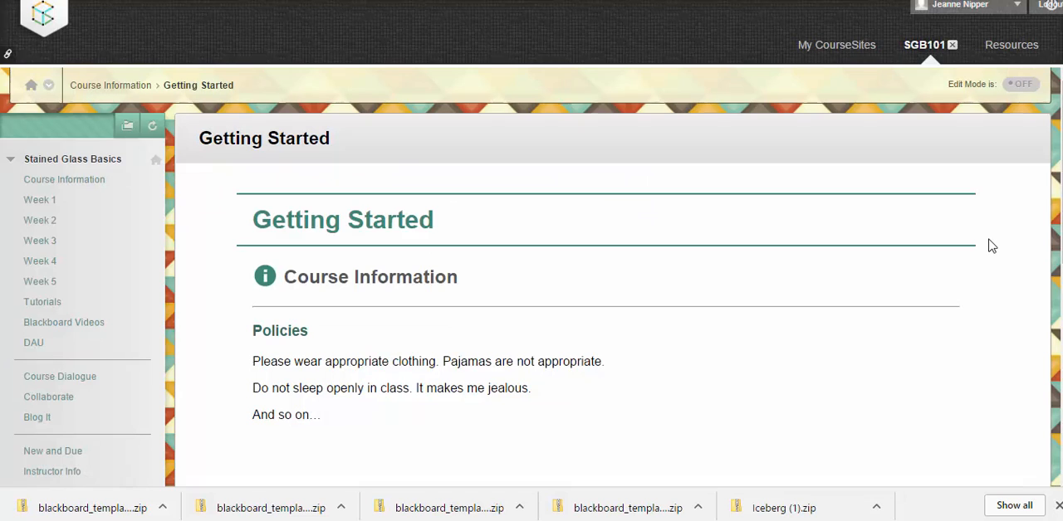
{"action": "mouse_move", "coordinate": [626, 297]}
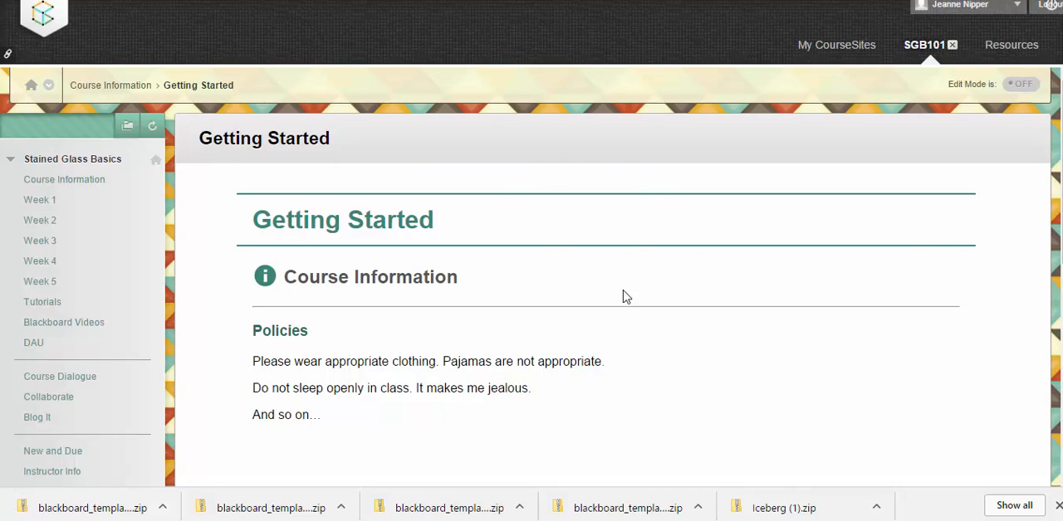